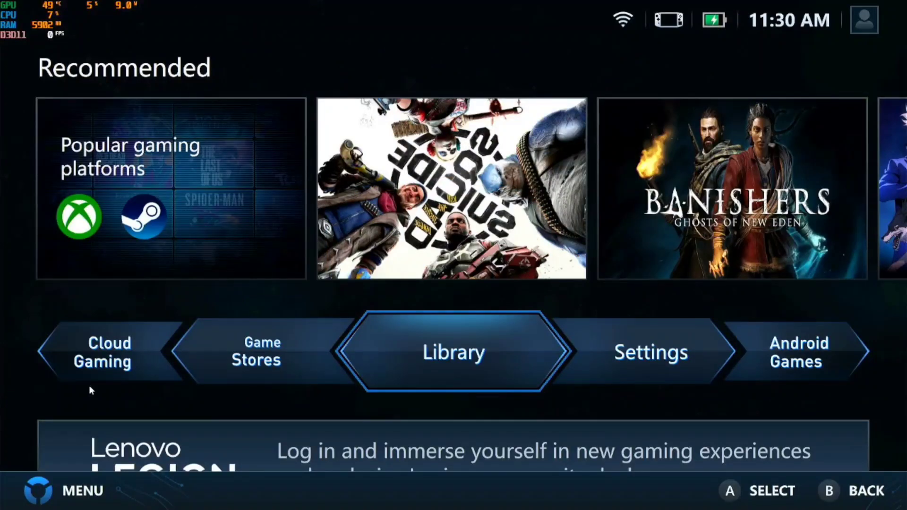
{"action": "mouse_move", "coordinate": [33, 428]}
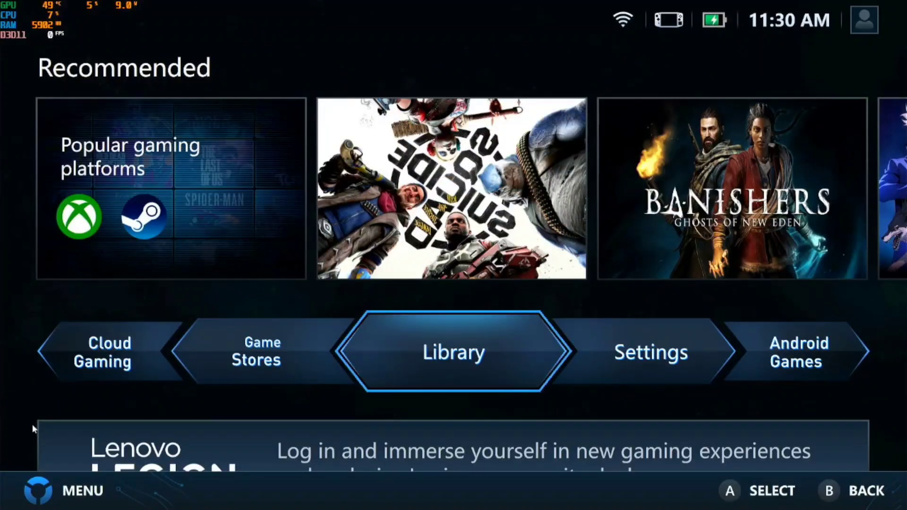
{"action": "mouse_move", "coordinate": [185, 359]}
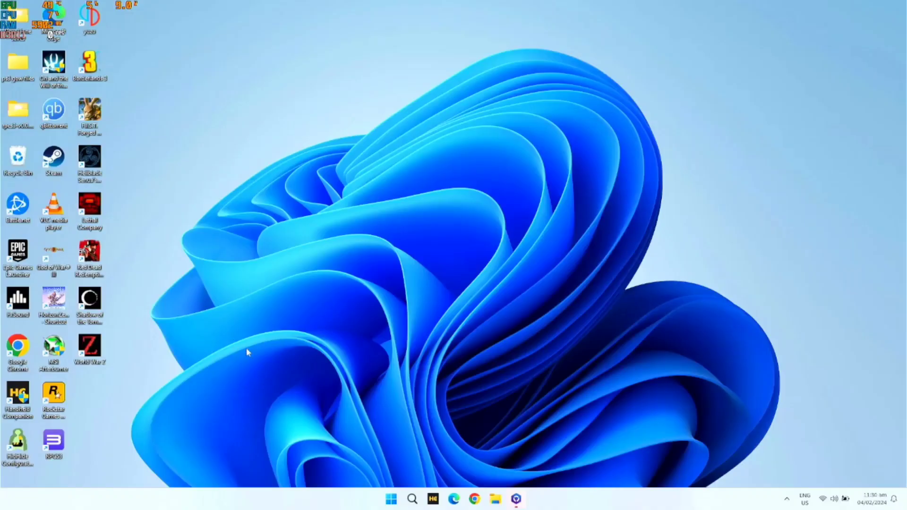
{"action": "mouse_move", "coordinate": [243, 253]}
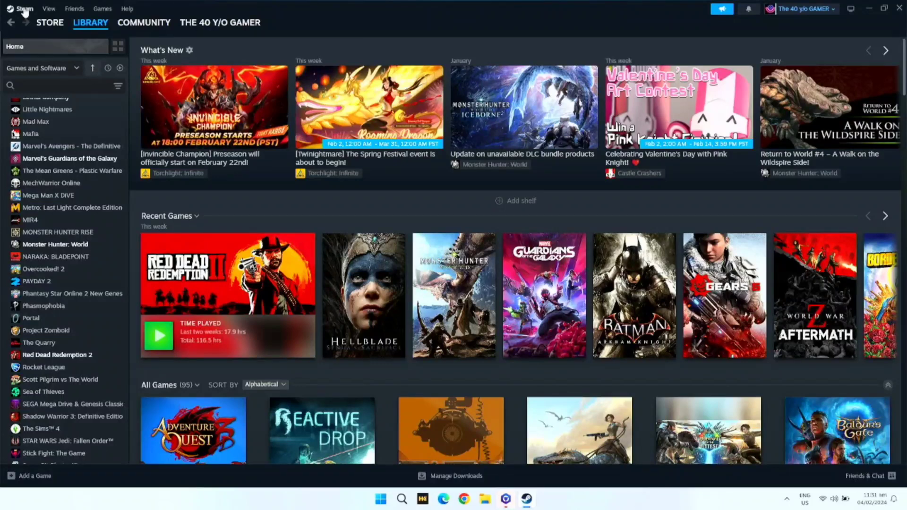
{"action": "left_click", "coordinate": [22, 9]}
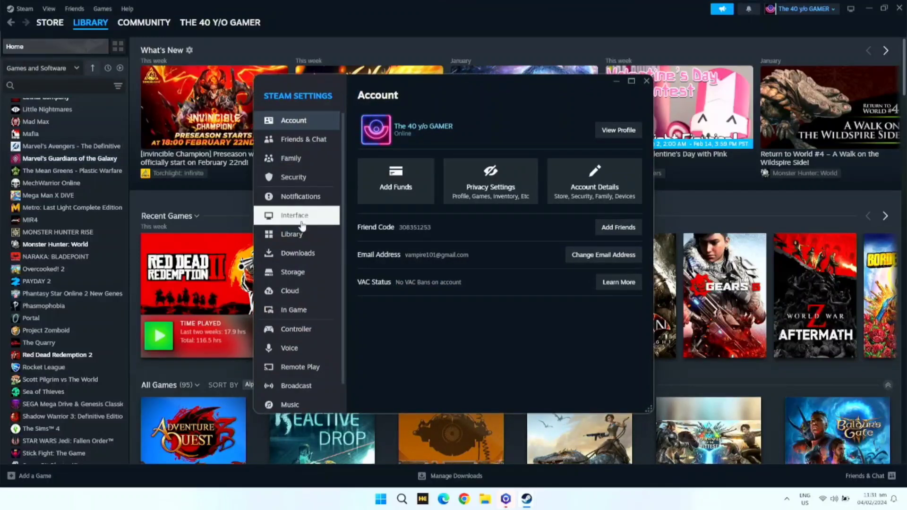
{"action": "left_click", "coordinate": [295, 215]}
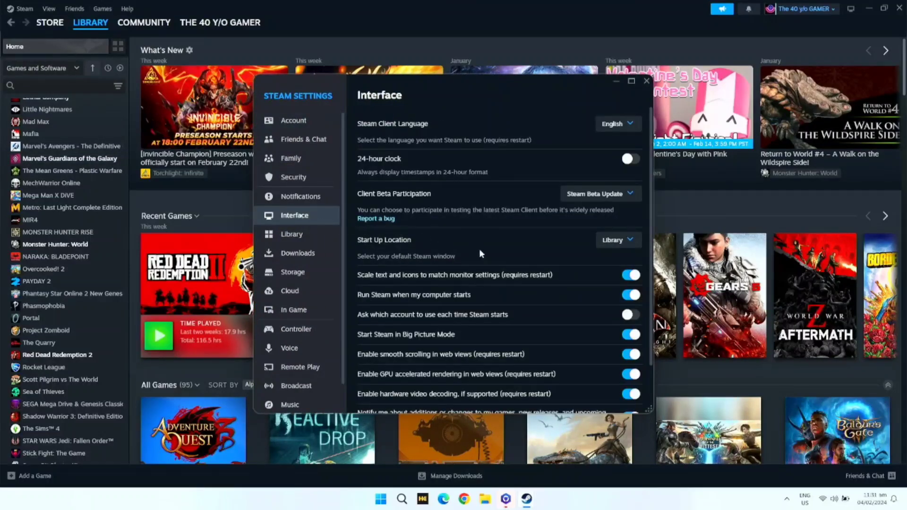
{"action": "mouse_move", "coordinate": [431, 342]}
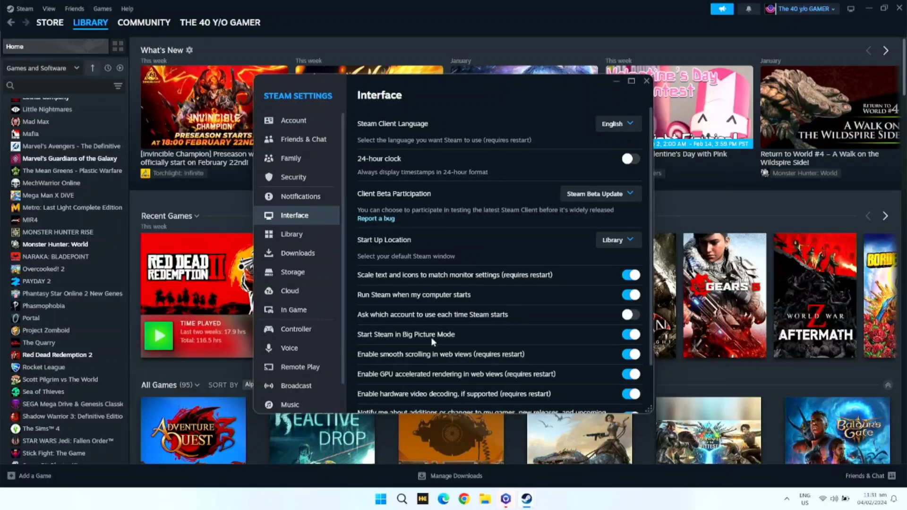
{"action": "mouse_move", "coordinate": [526, 349]}
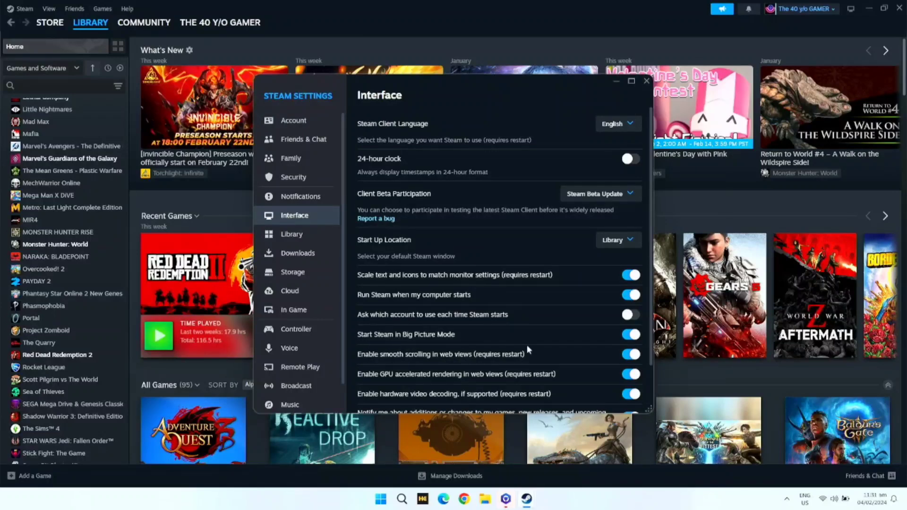
{"action": "mouse_move", "coordinate": [650, 99]}
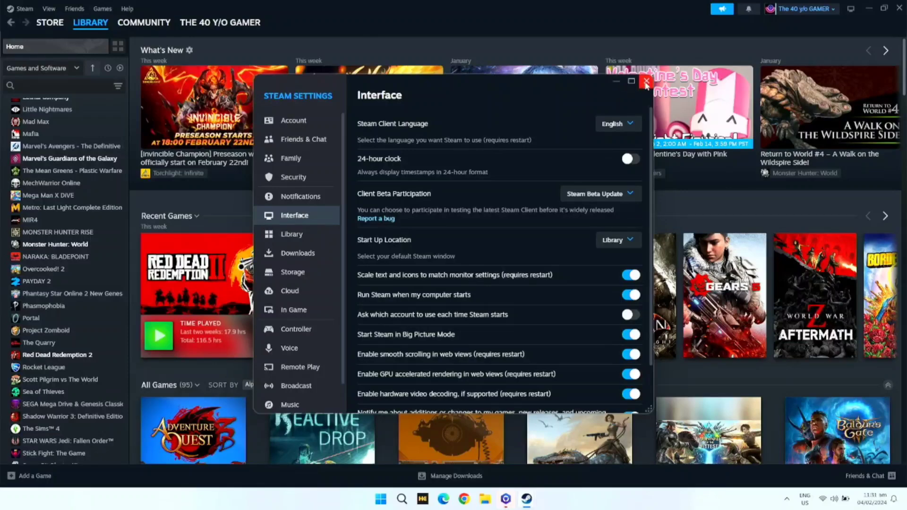
{"action": "left_click", "coordinate": [646, 81]}
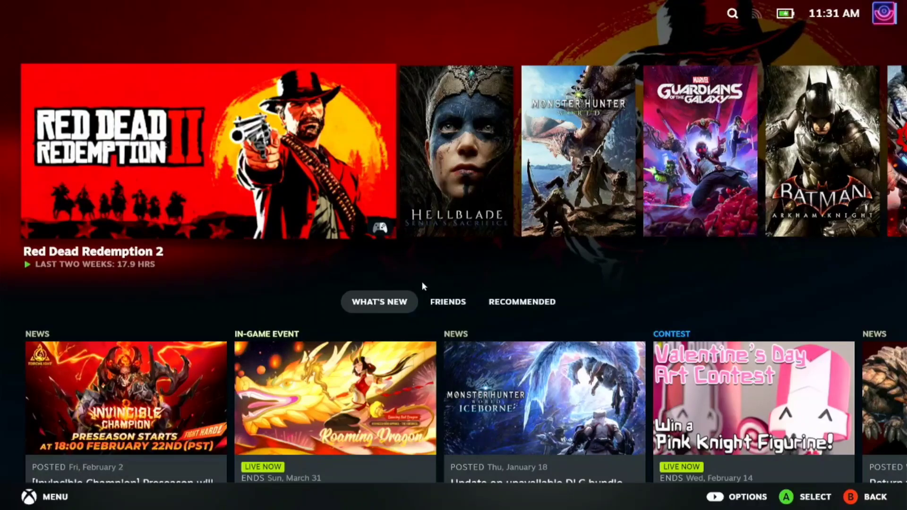
{"action": "mouse_move", "coordinate": [300, 260]}
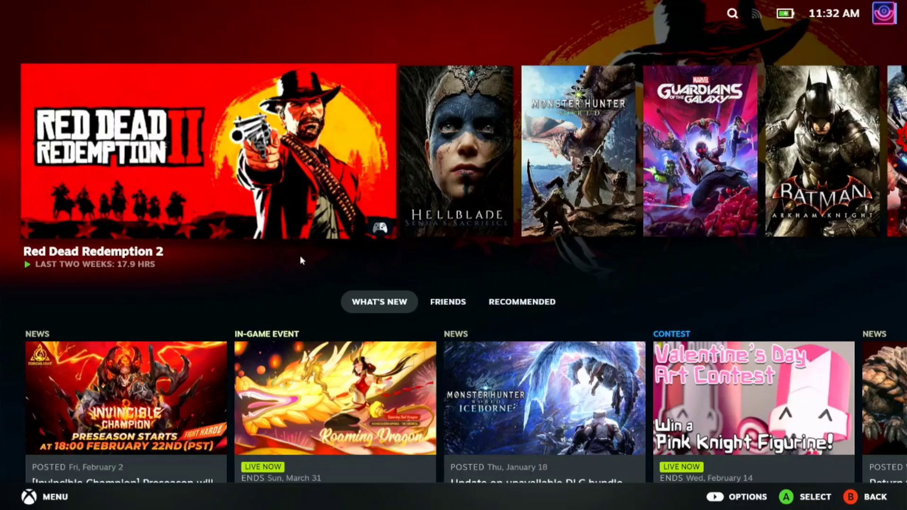
{"action": "mouse_move", "coordinate": [580, 285]}
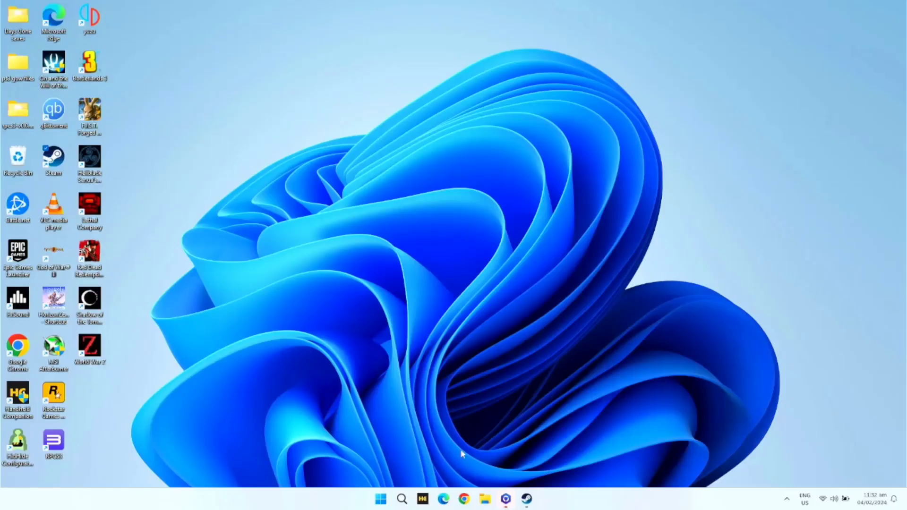
{"action": "mouse_move", "coordinate": [408, 262]}
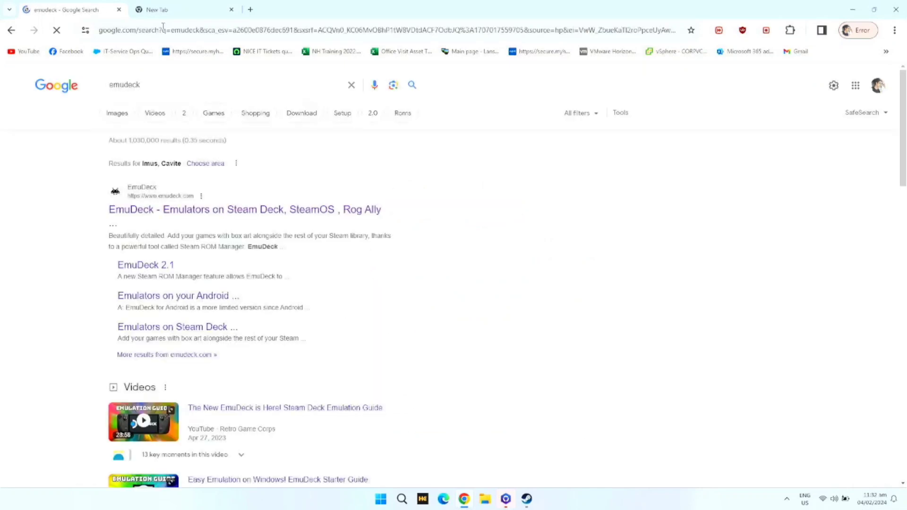
From emudeck.com's download section, start downloading the Windows Beta installer
{"action": "left_click", "coordinate": [244, 210]}
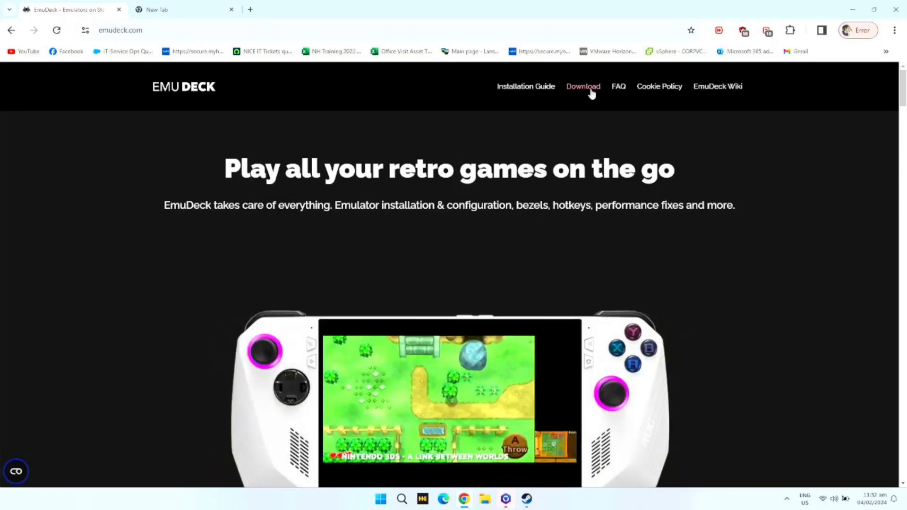
{"action": "left_click", "coordinate": [583, 86]}
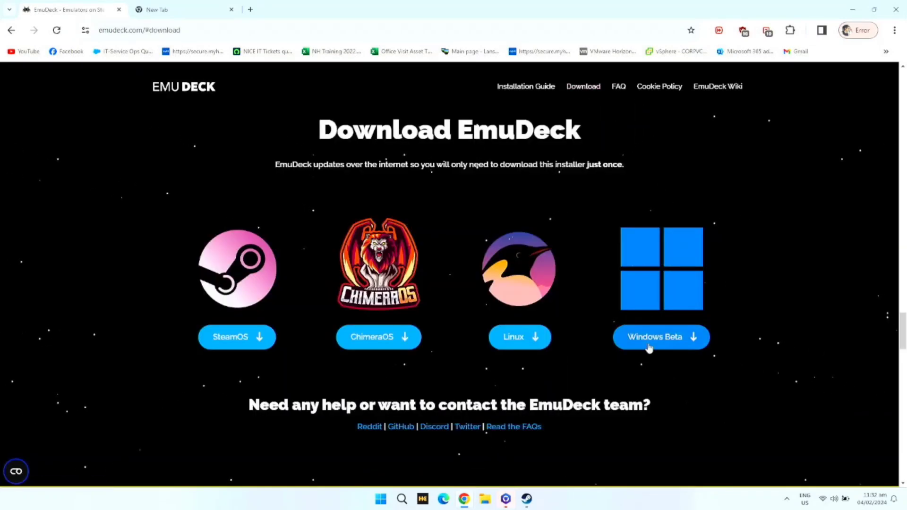
{"action": "left_click", "coordinate": [660, 336]}
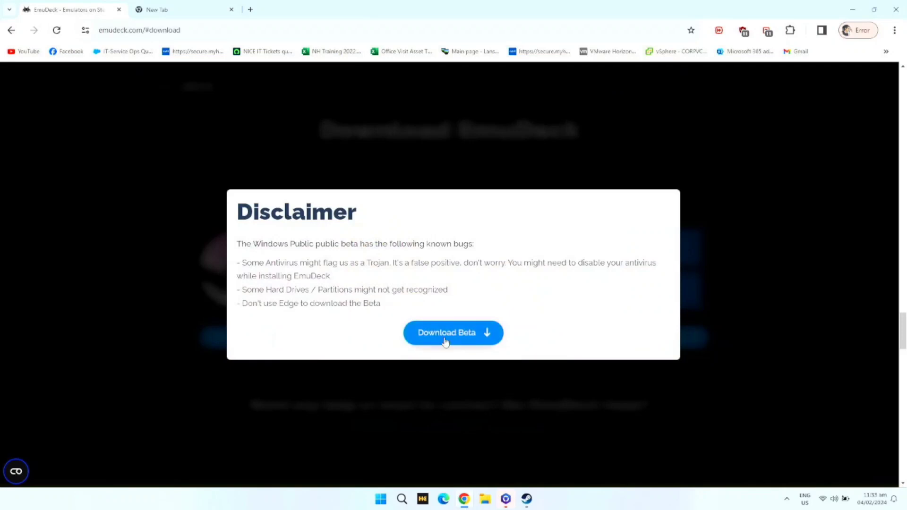
{"action": "left_click", "coordinate": [452, 332]}
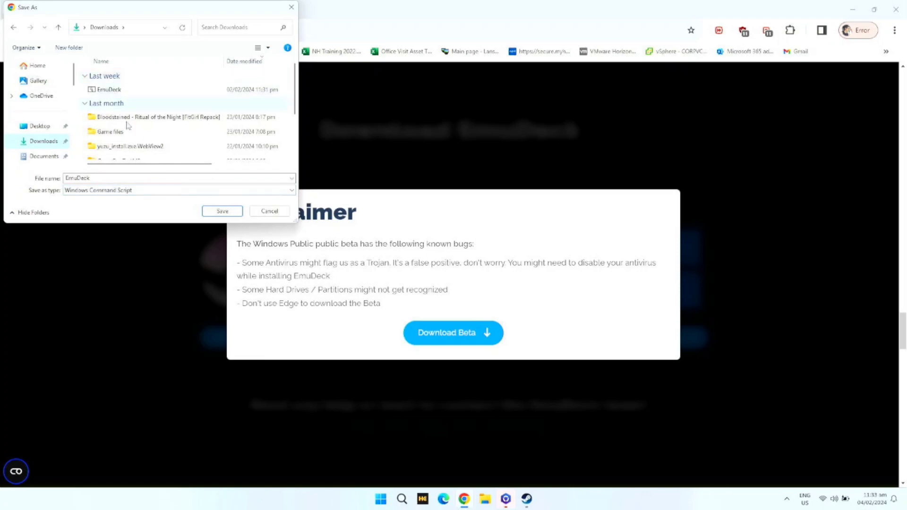
Save the installer into Downloads, replacing the existing EmuDeck script
{"action": "left_click", "coordinate": [221, 211]}
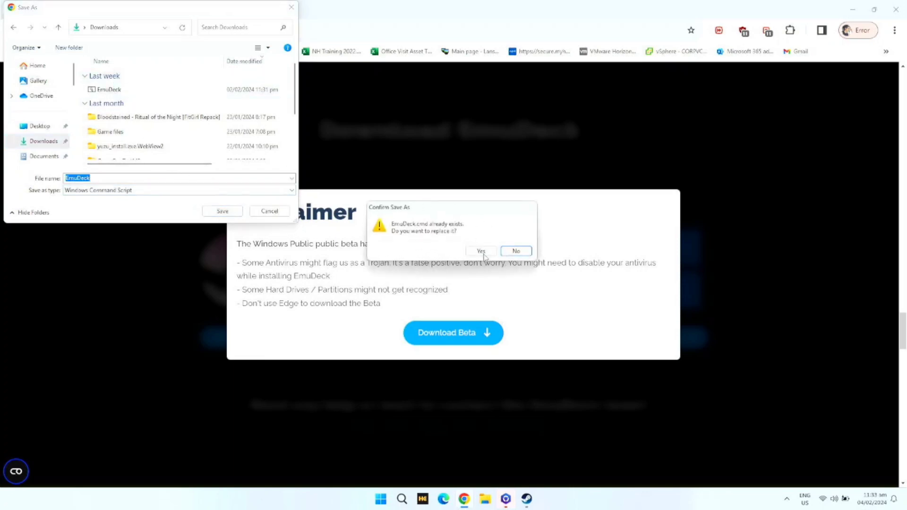
{"action": "left_click", "coordinate": [480, 251]}
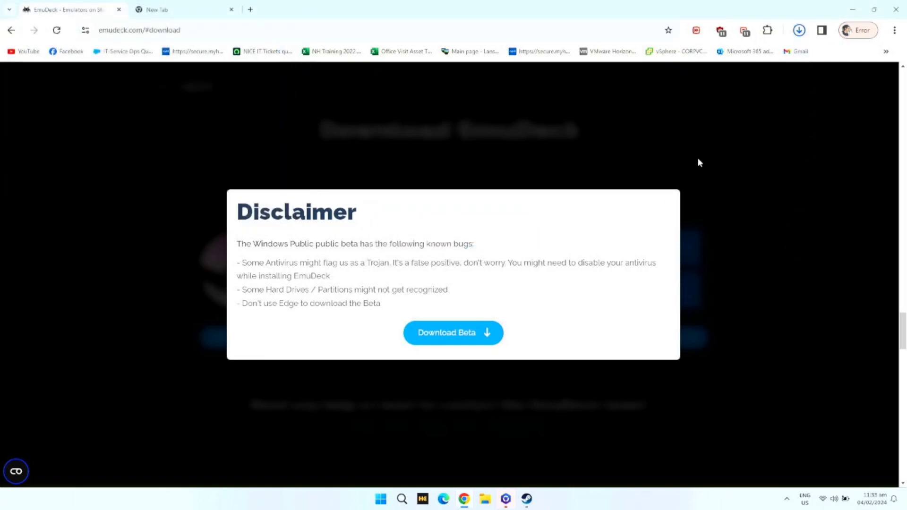
{"action": "left_click", "coordinate": [452, 332]}
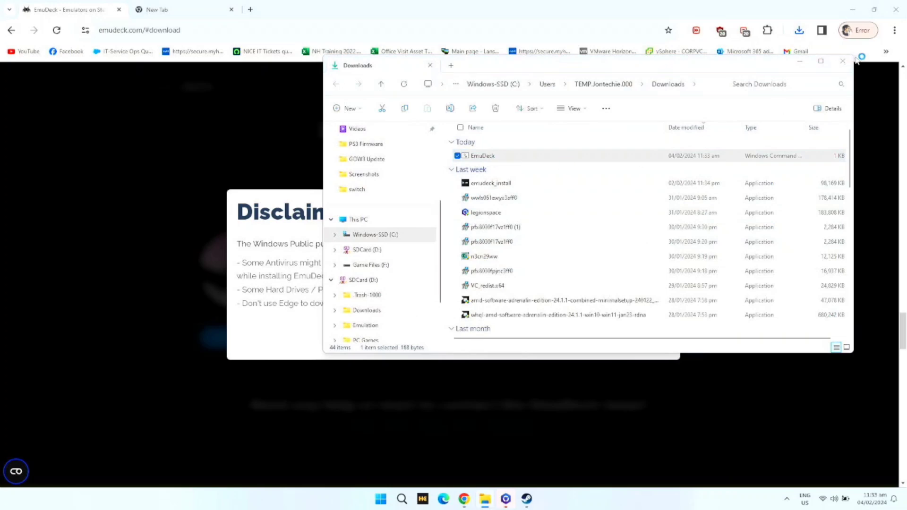
Run the downloaded EmuDeck Windows Command Script from Downloads
{"action": "double_click", "coordinate": [481, 156]}
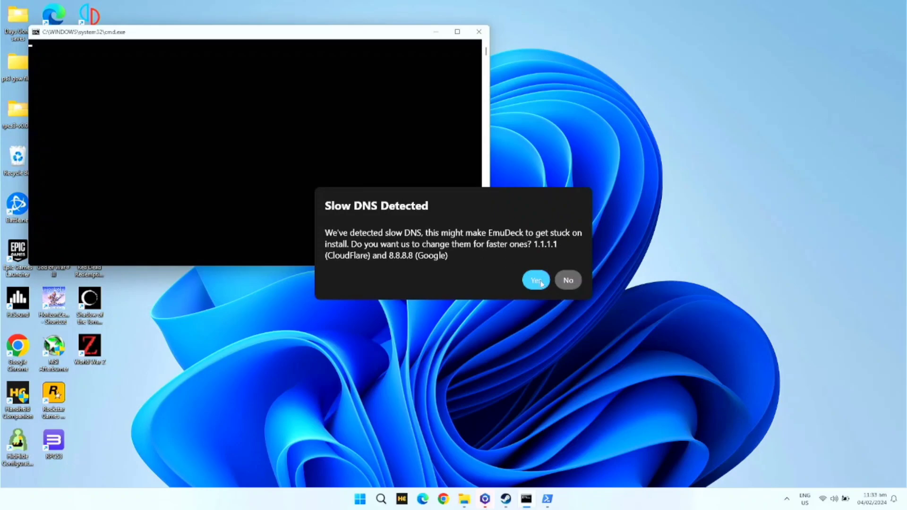
Accept faster DNS servers, allow PowerShell changes, and continue to the App Installer store page
{"action": "left_click", "coordinate": [533, 279]}
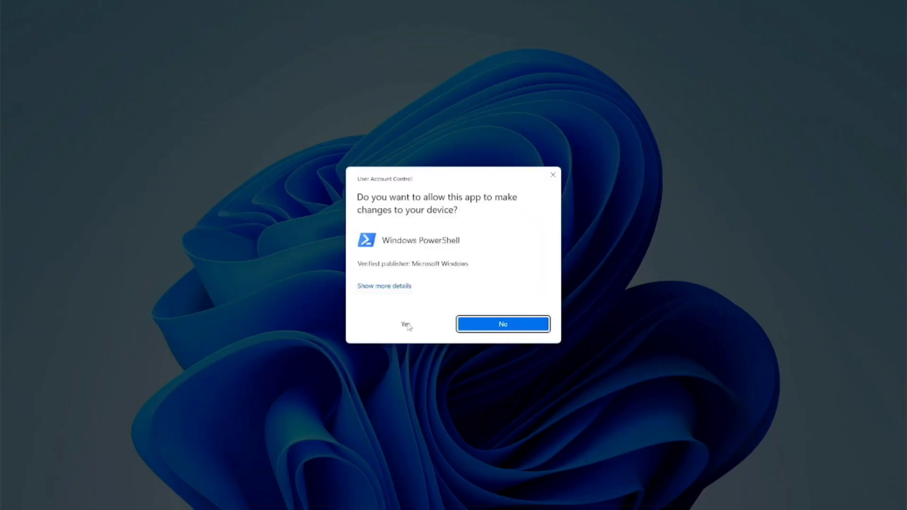
{"action": "left_click", "coordinate": [403, 324]}
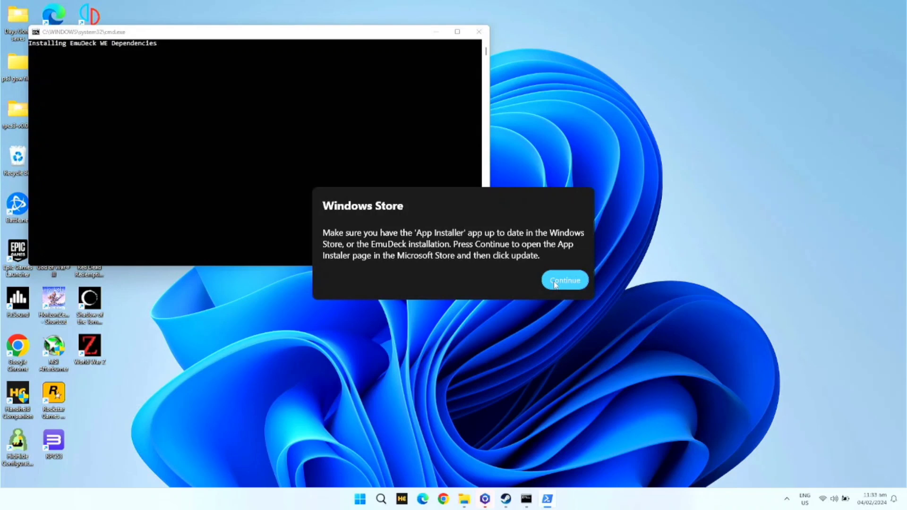
{"action": "left_click", "coordinate": [564, 279]}
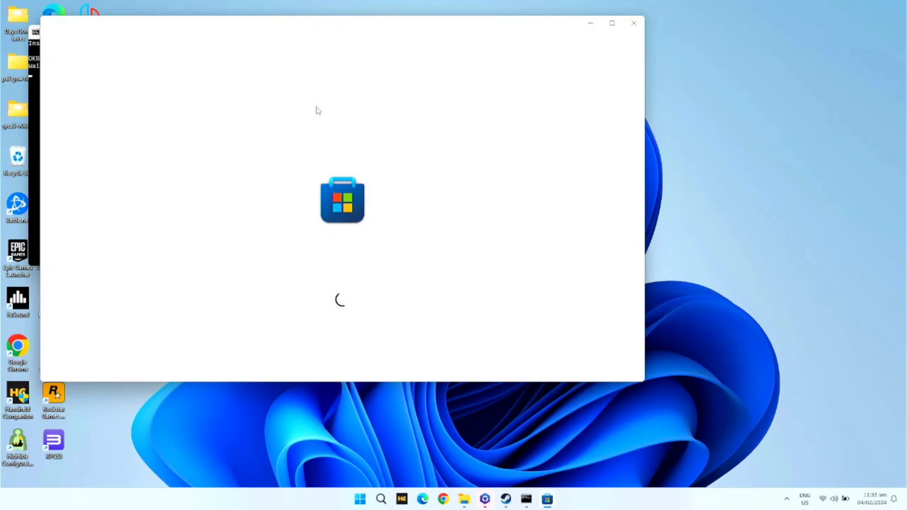
{"action": "mouse_move", "coordinate": [309, 158]}
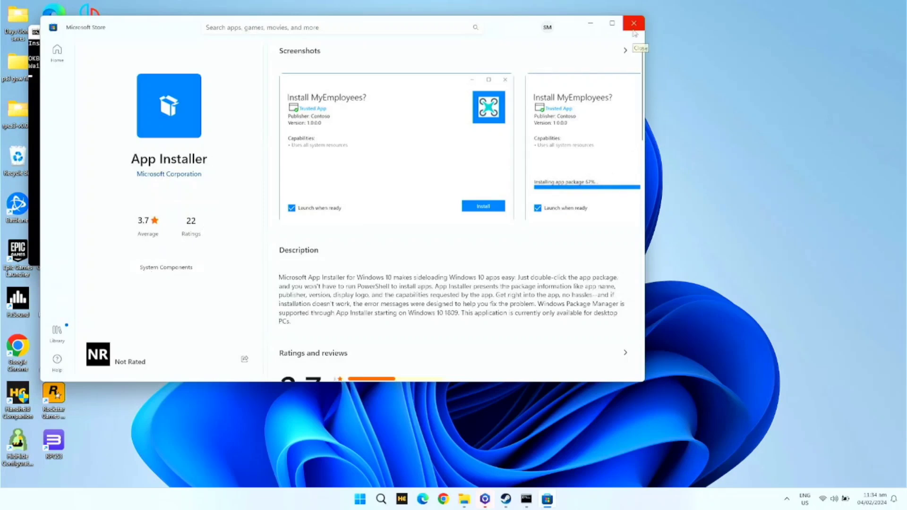
Close the Microsoft Store after the App Installer page loads
{"action": "left_click", "coordinate": [632, 23]}
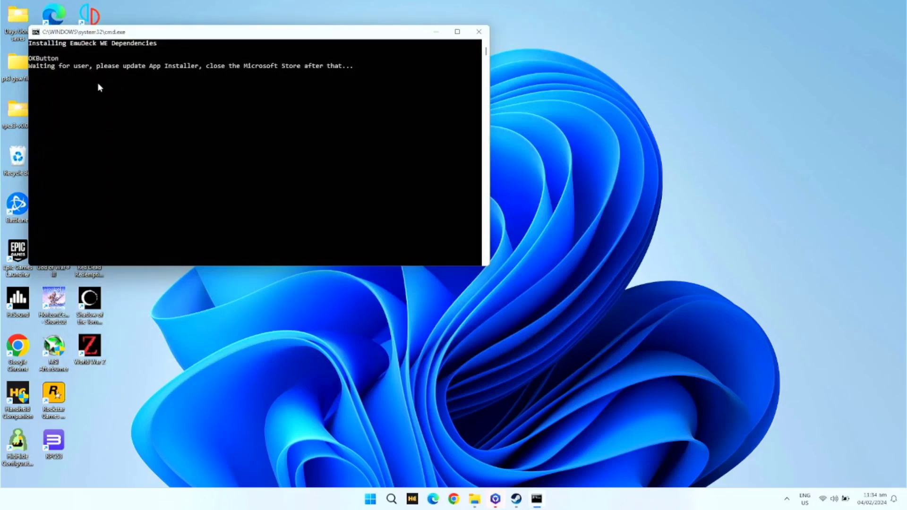
{"action": "mouse_move", "coordinate": [272, 97]}
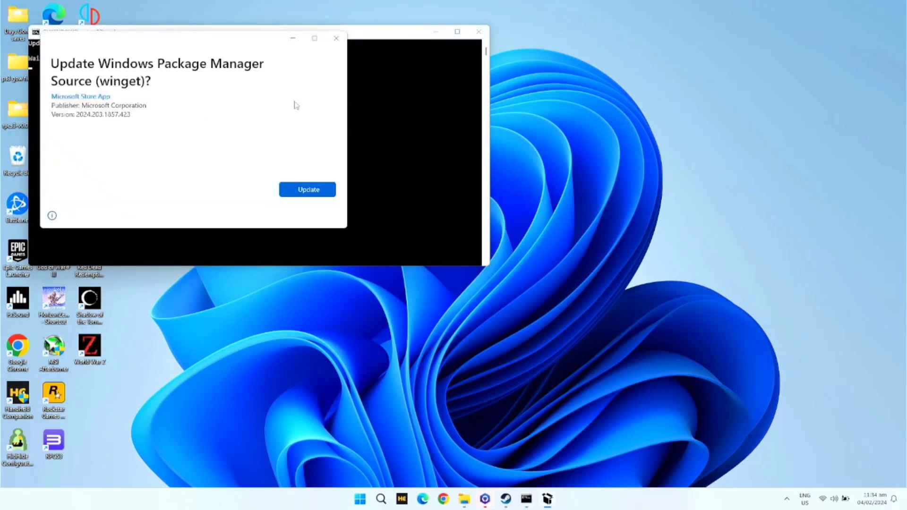
Update the Windows Package Manager Source (winget) and close the installer once ready
{"action": "left_click", "coordinate": [308, 189]}
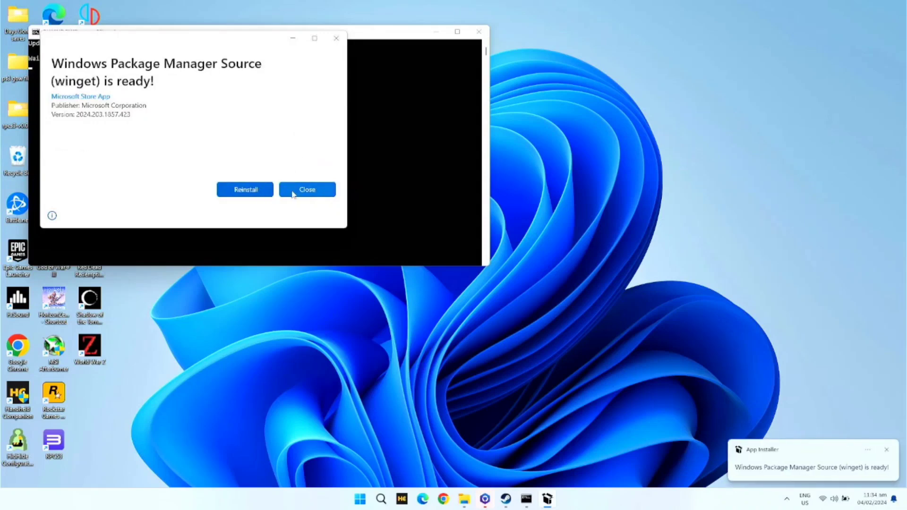
{"action": "left_click", "coordinate": [305, 189]}
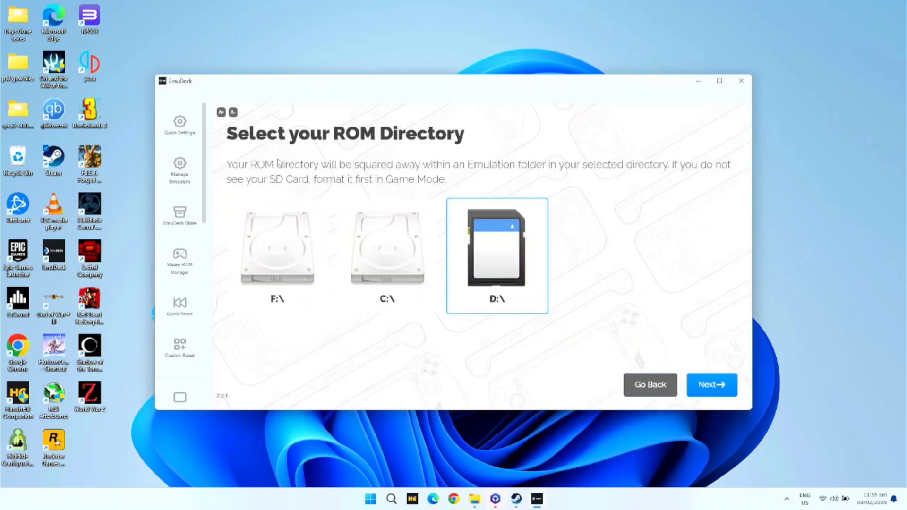
{"action": "mouse_move", "coordinate": [365, 151]}
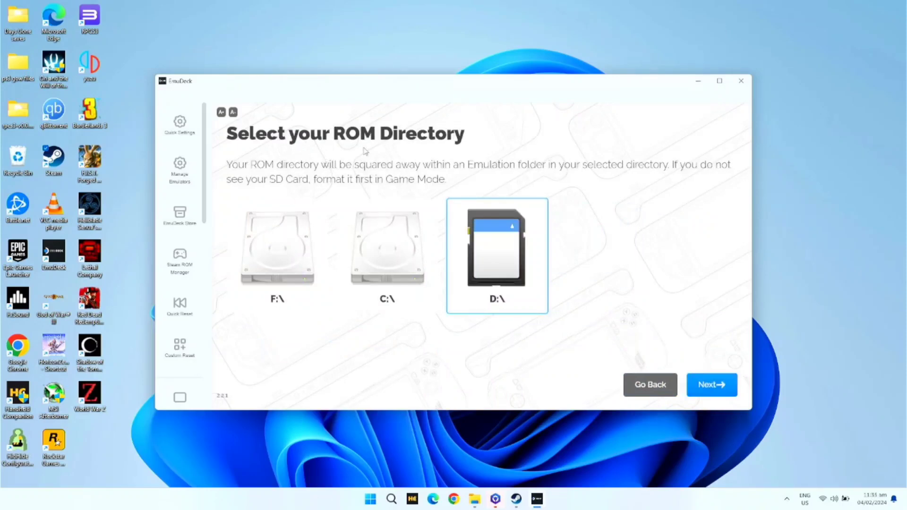
{"action": "mouse_move", "coordinate": [407, 263]}
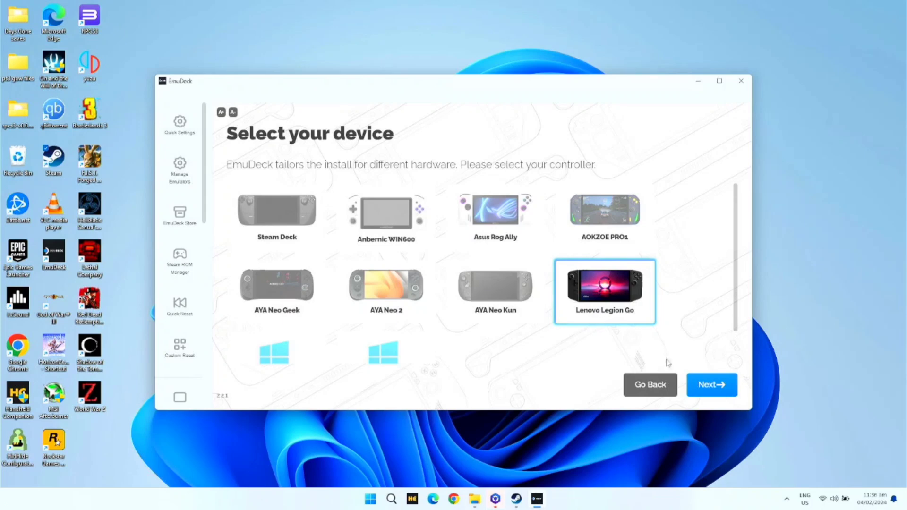
Confirm Lenovo Legion Go as the target device with ROMs on D:\
{"action": "left_click", "coordinate": [711, 384]}
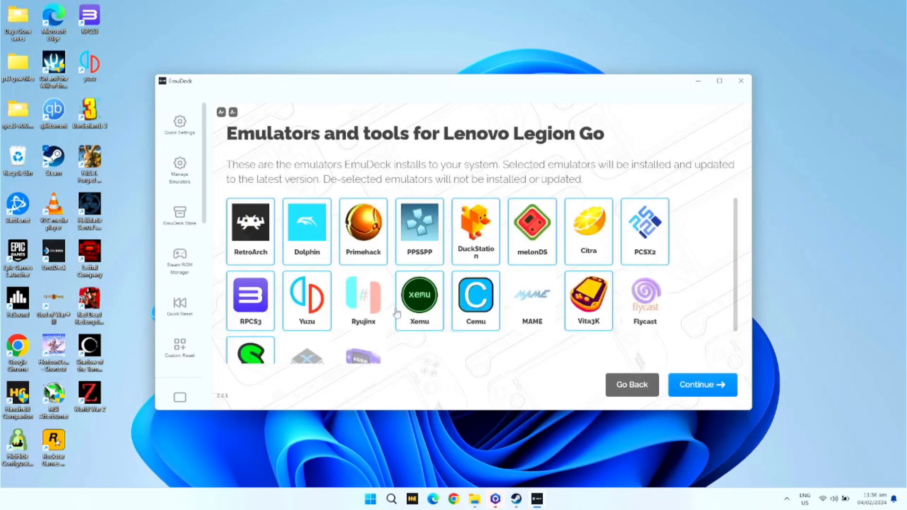
Keep the default emulators and configurations, set Auto Save to Off, and skip RetroAchievements
{"action": "left_click", "coordinate": [702, 384]}
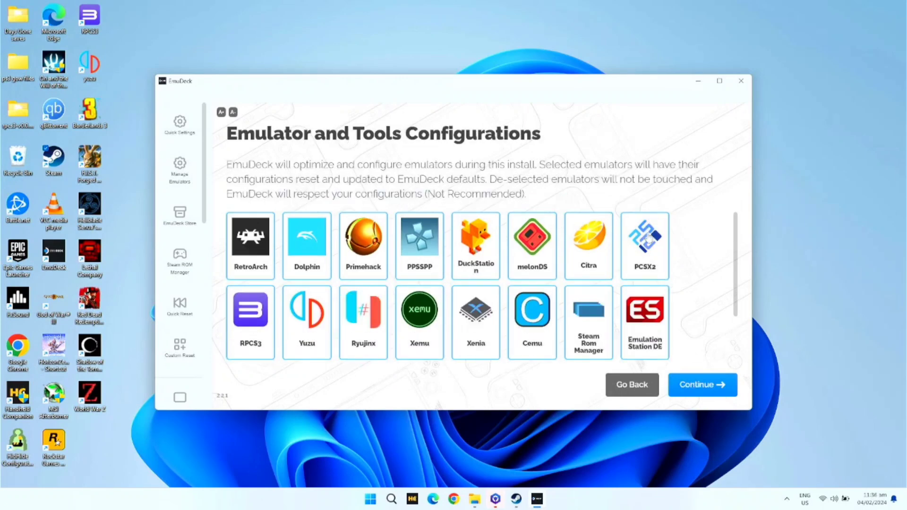
{"action": "left_click", "coordinate": [701, 385]}
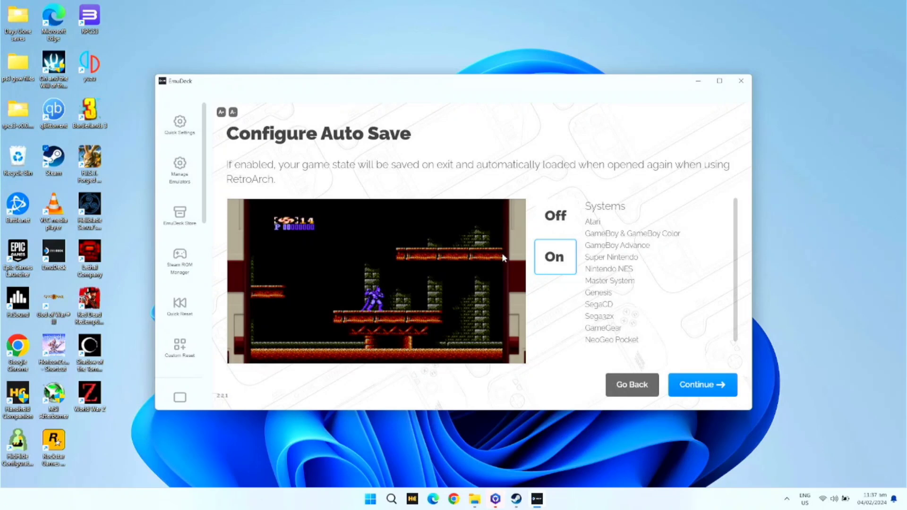
{"action": "left_click", "coordinate": [553, 215]}
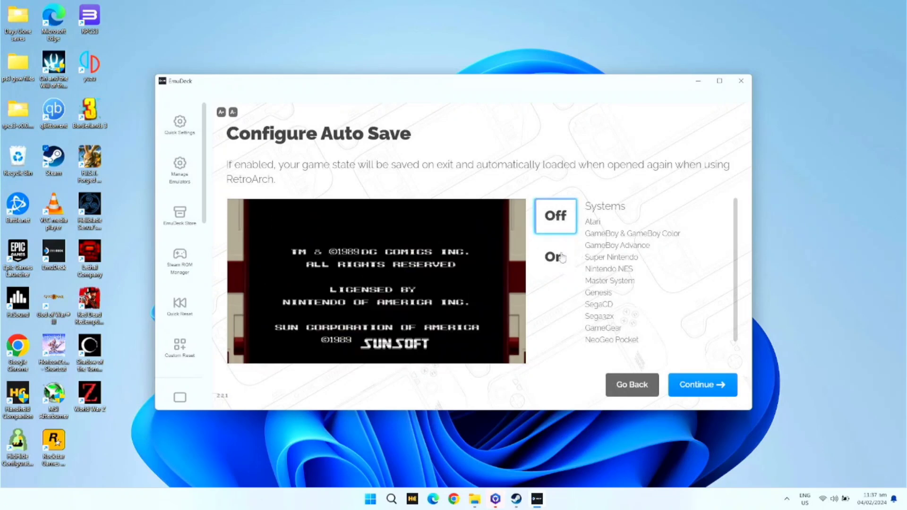
{"action": "left_click", "coordinate": [701, 384]}
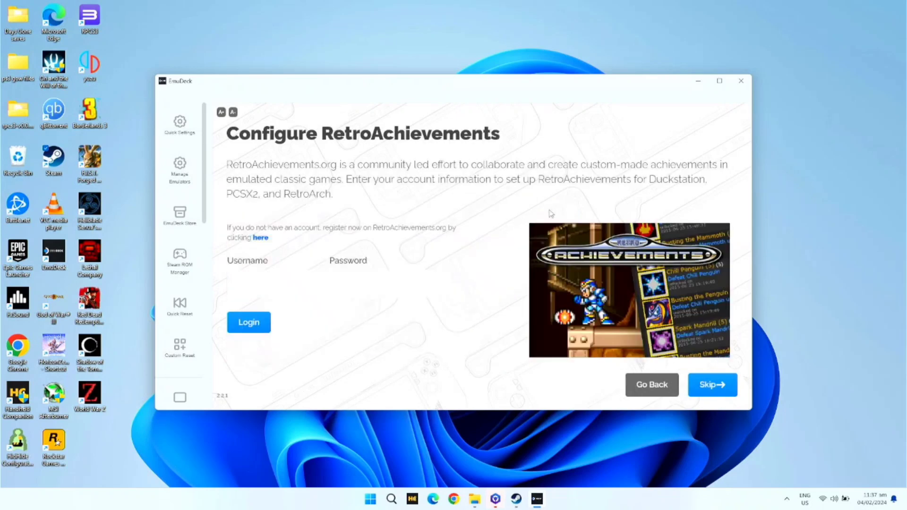
{"action": "mouse_move", "coordinate": [365, 153]}
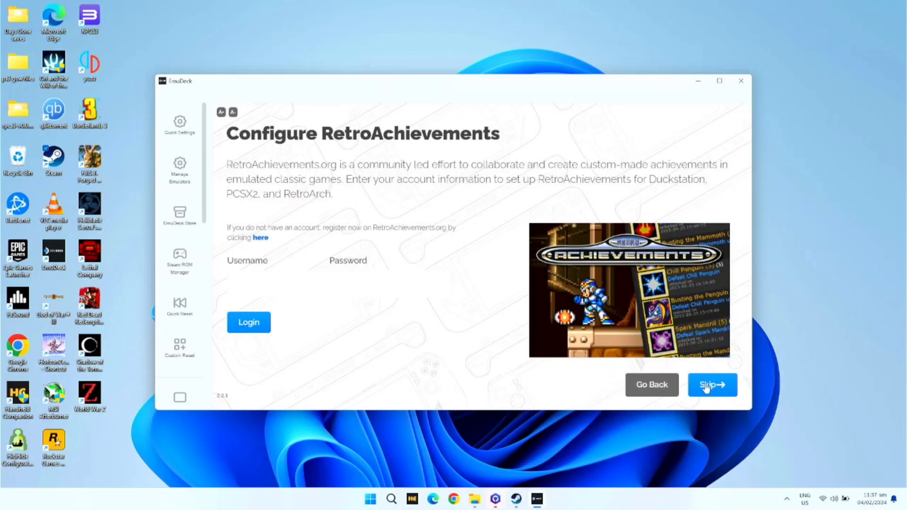
{"action": "left_click", "coordinate": [712, 385]}
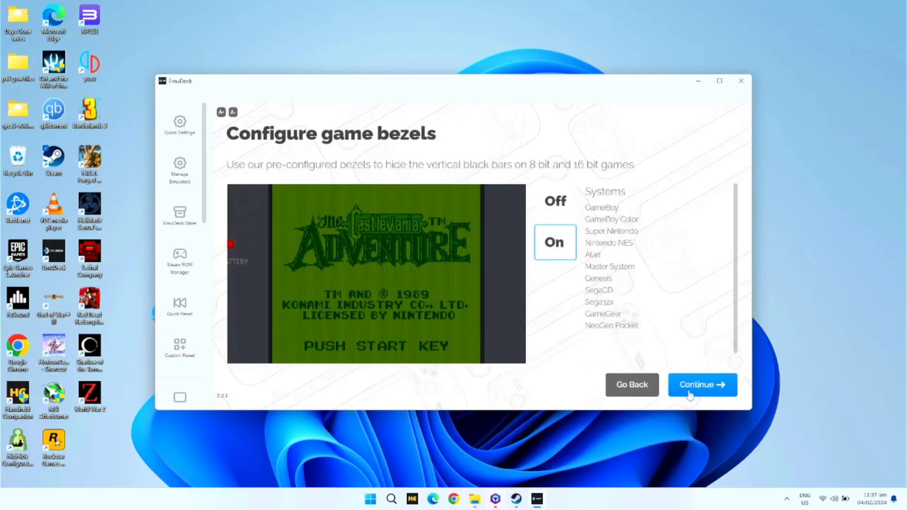
Keep default bezels, 4:3 classic Nintendo, 16:9 classic 3D and GameCube, and LCD shader off
{"action": "left_click", "coordinate": [702, 384]}
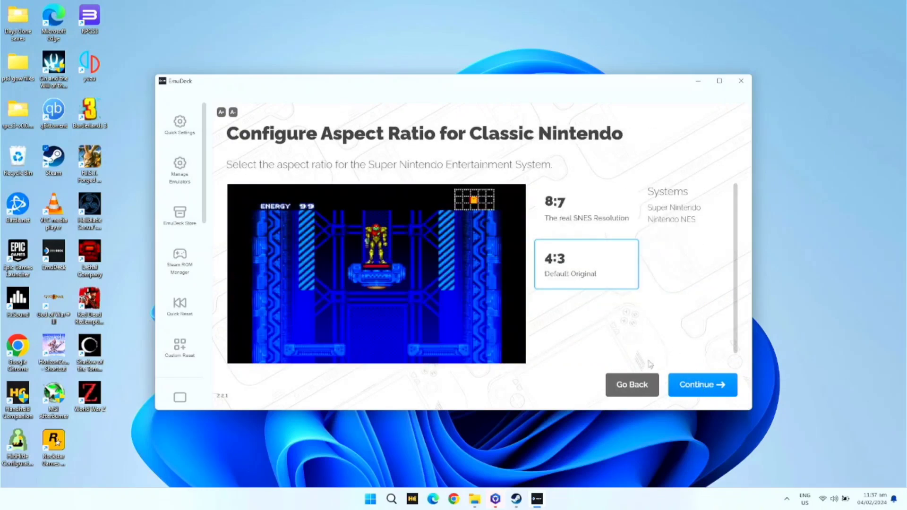
{"action": "left_click", "coordinate": [701, 384]}
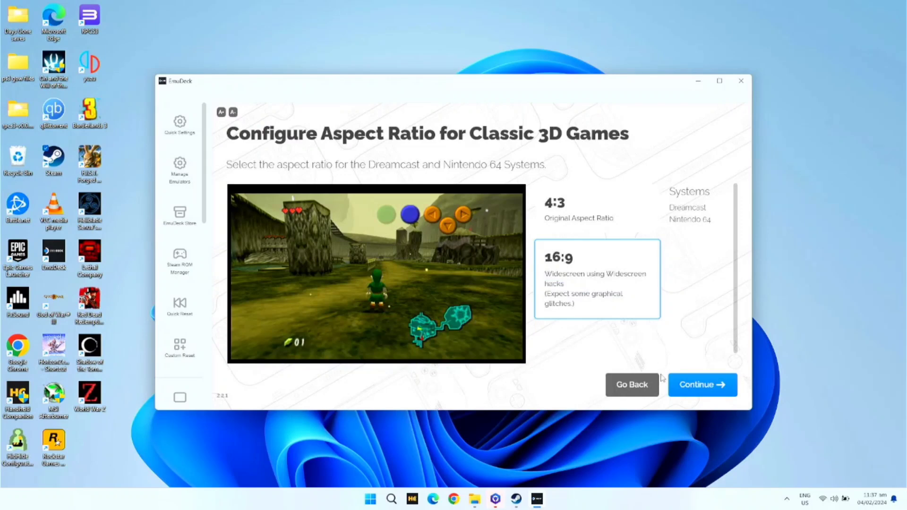
{"action": "left_click", "coordinate": [702, 384]}
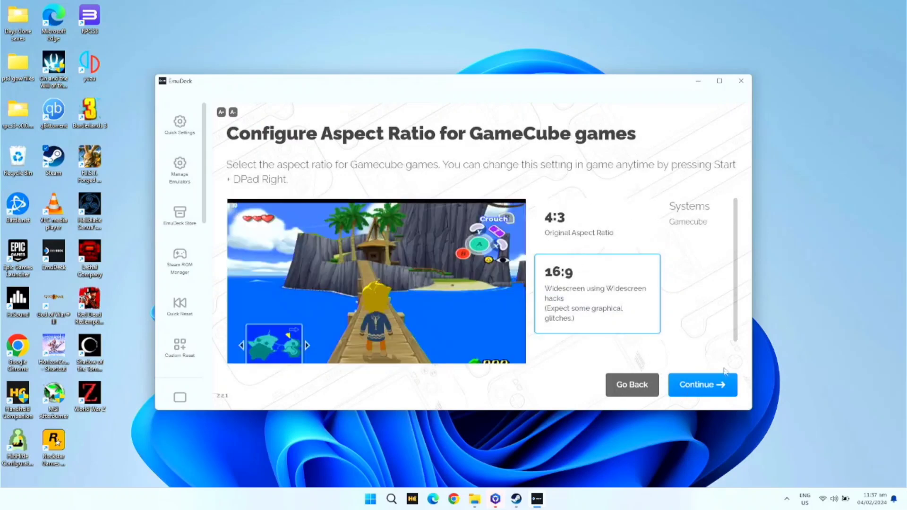
{"action": "left_click", "coordinate": [702, 385]}
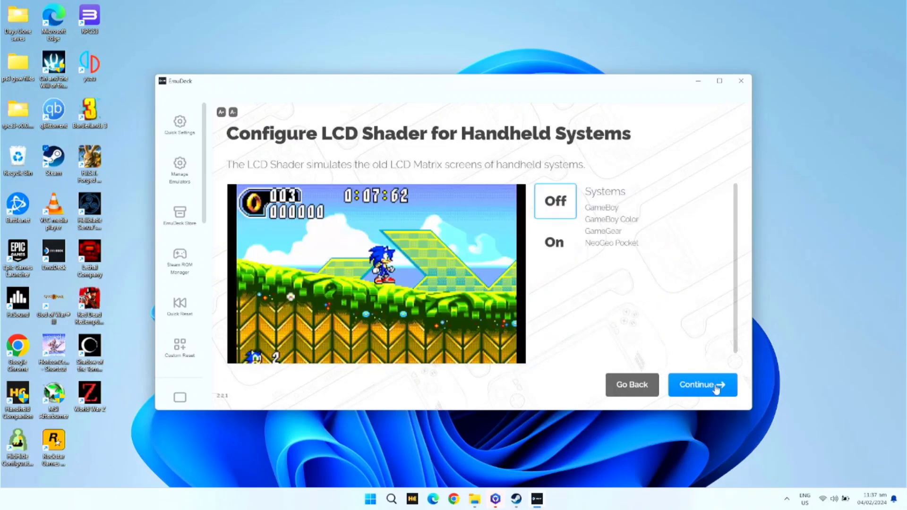
{"action": "left_click", "coordinate": [702, 385]}
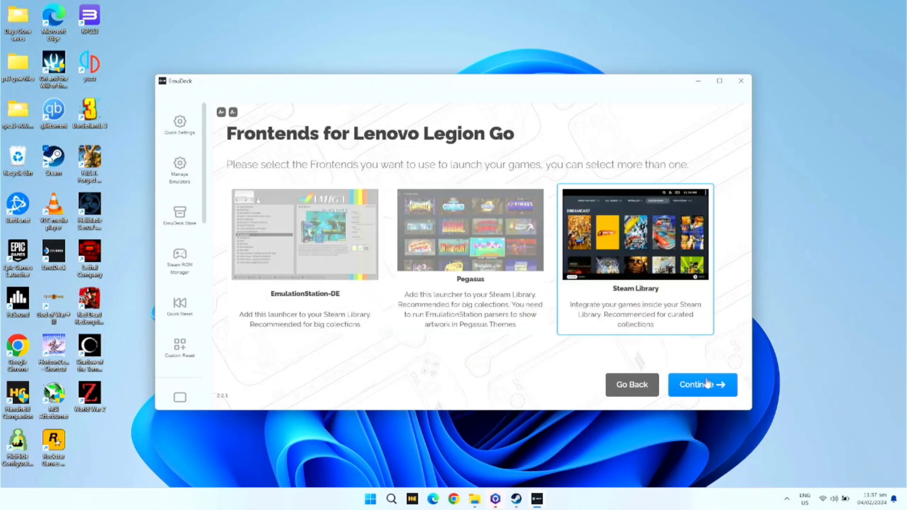
{"action": "mouse_move", "coordinate": [321, 168]}
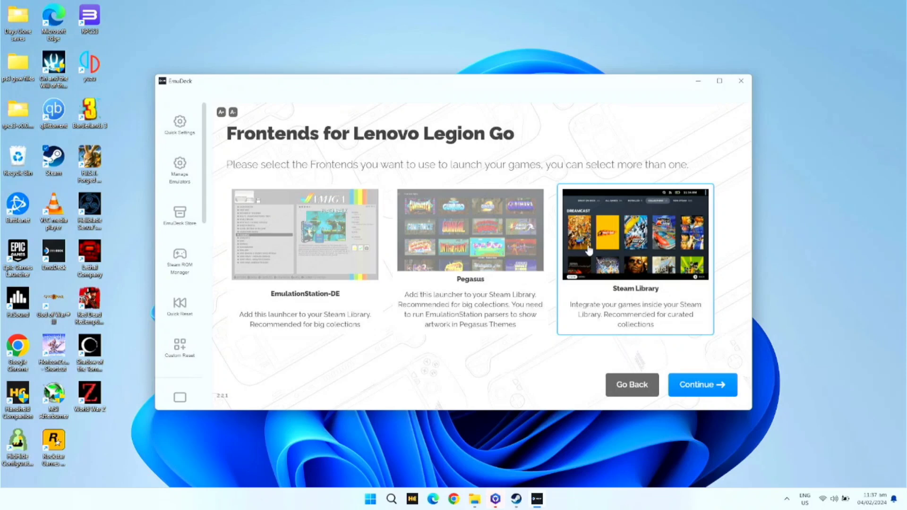
{"action": "mouse_move", "coordinate": [625, 292]}
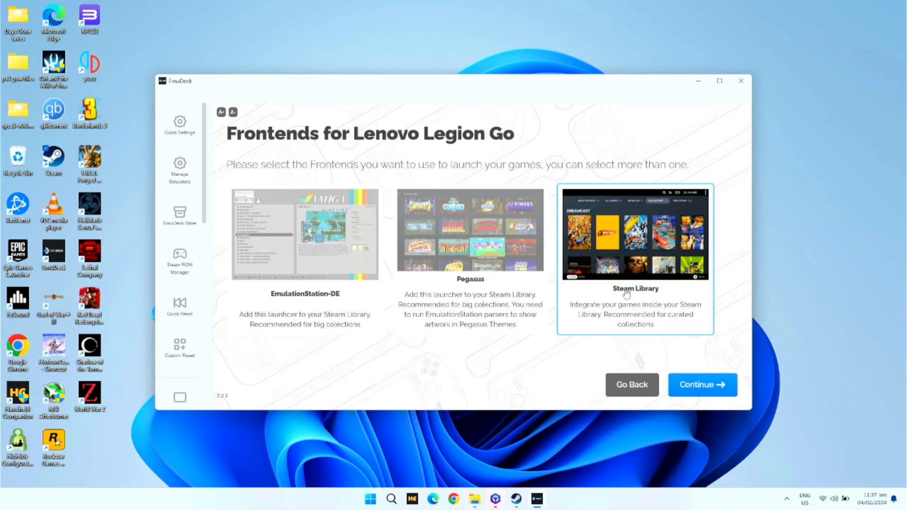
Select EmulationStation-DE and Steam Library as frontends, dismissing the Steam requirement notice
{"action": "left_click", "coordinate": [305, 234]}
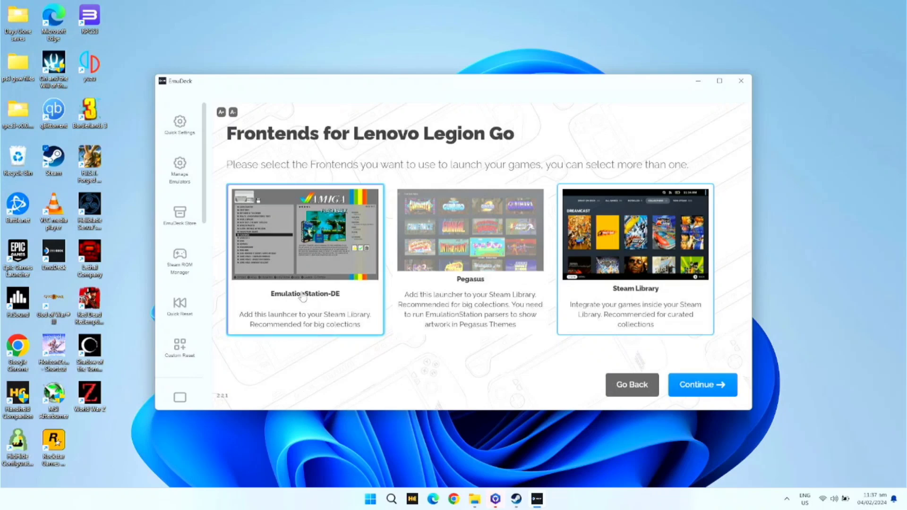
{"action": "mouse_move", "coordinate": [323, 274]}
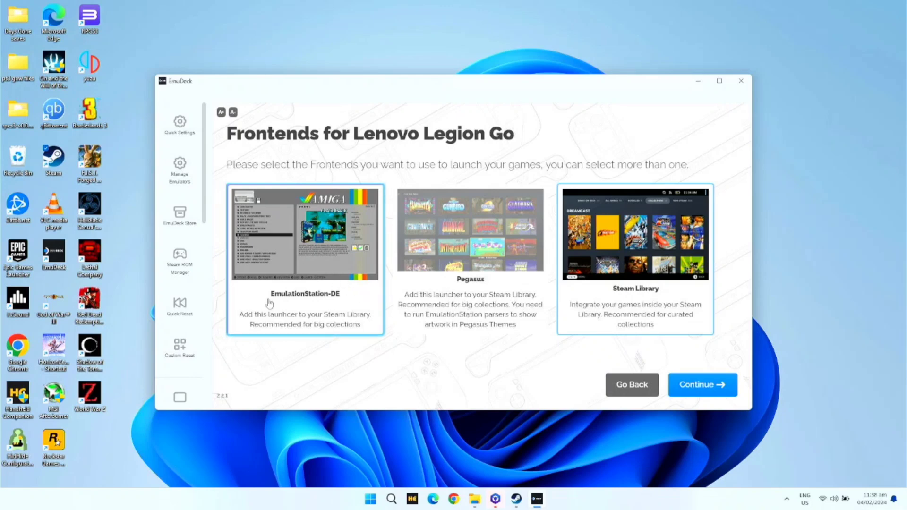
{"action": "mouse_move", "coordinate": [425, 335]}
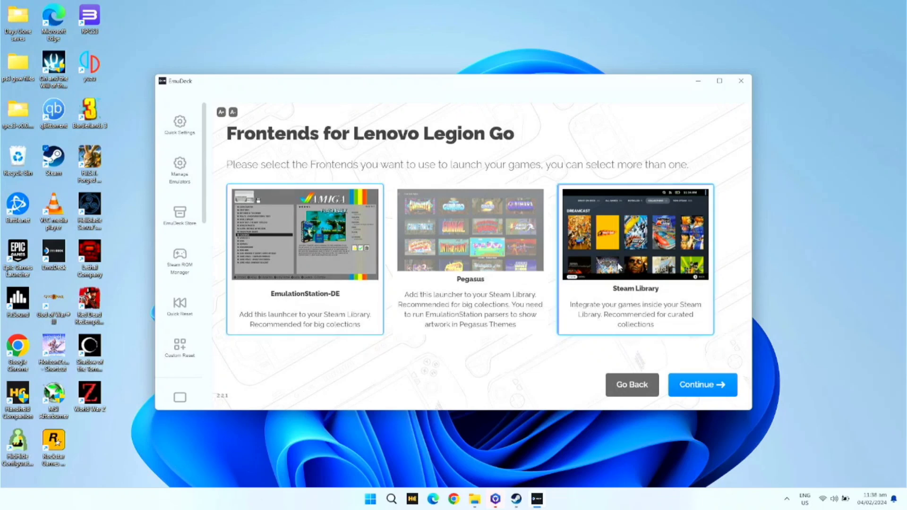
{"action": "left_click", "coordinate": [702, 384]}
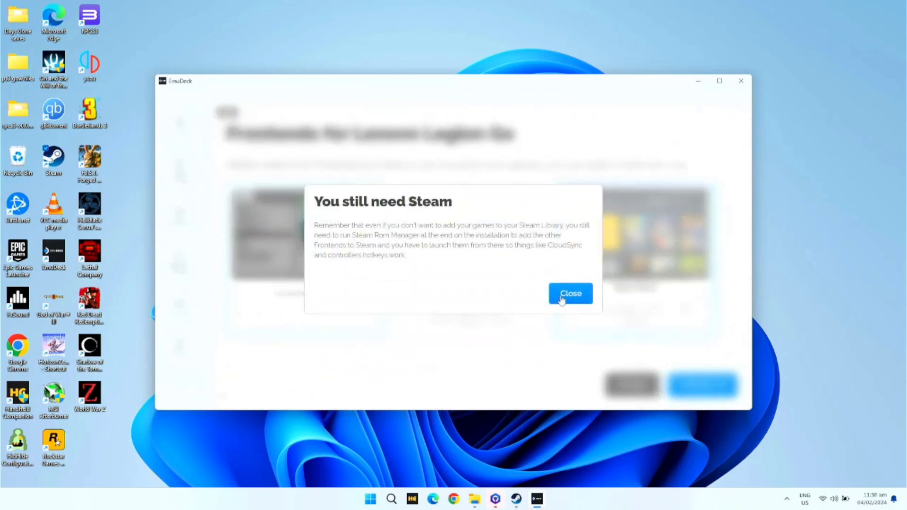
{"action": "left_click", "coordinate": [569, 293]}
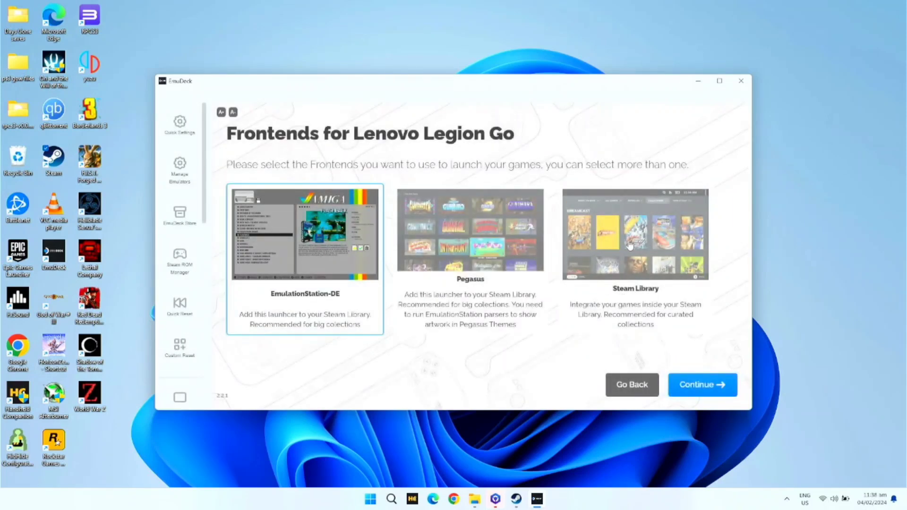
{"action": "left_click", "coordinate": [635, 259]}
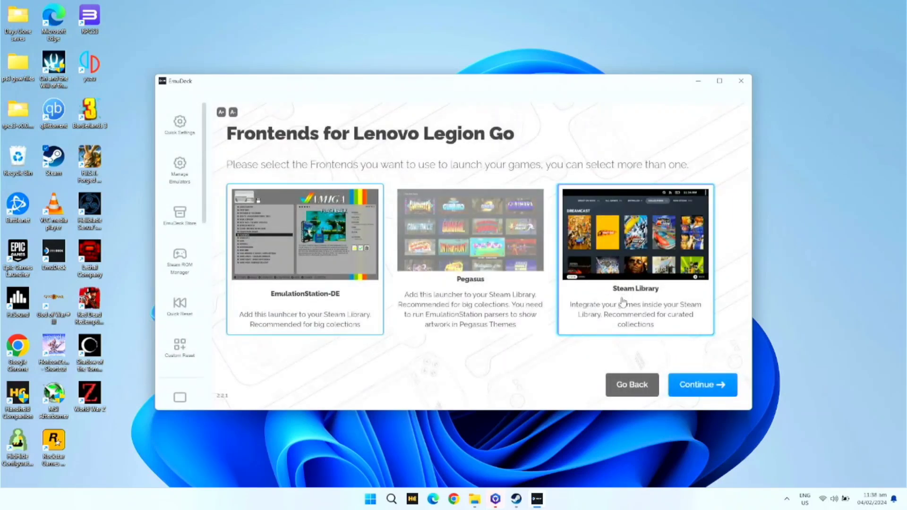
{"action": "left_click", "coordinate": [702, 384]}
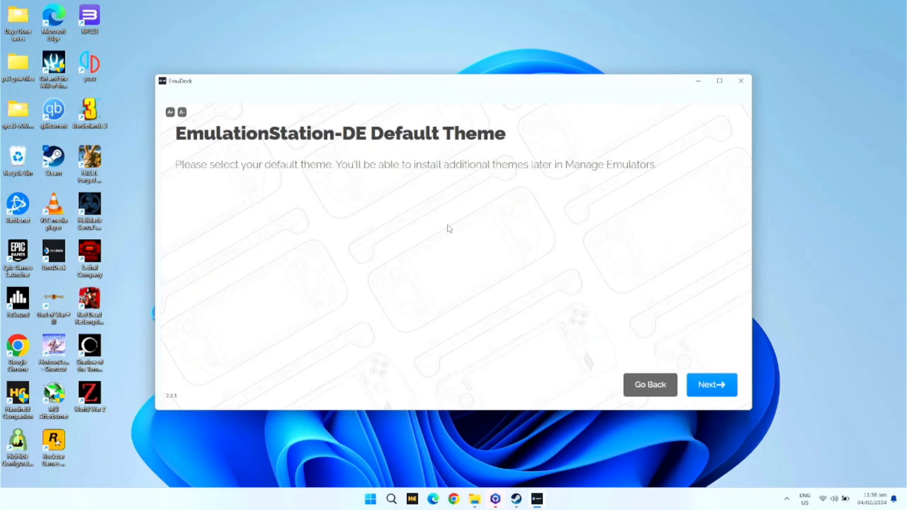
Accept the default ES-DE theme and emulator resolutions, then finish the install from the summary
{"action": "left_click", "coordinate": [710, 384]}
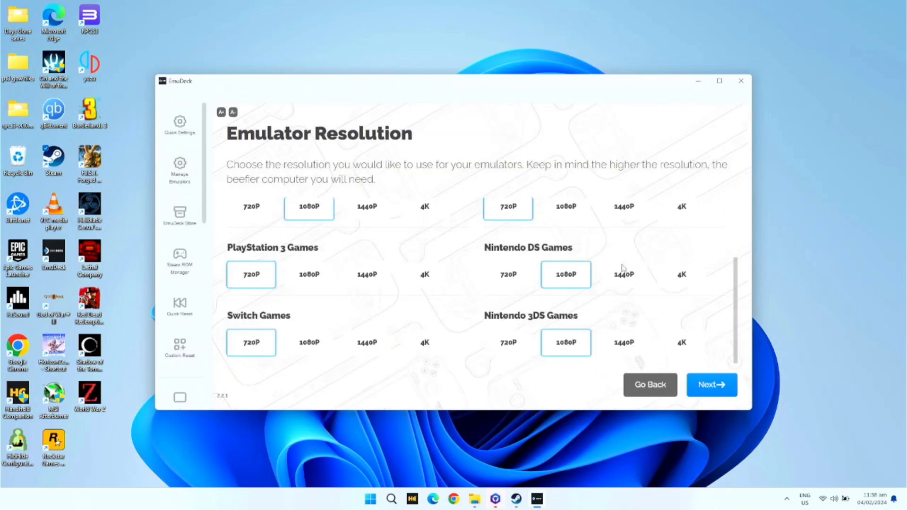
{"action": "left_click", "coordinate": [710, 385]}
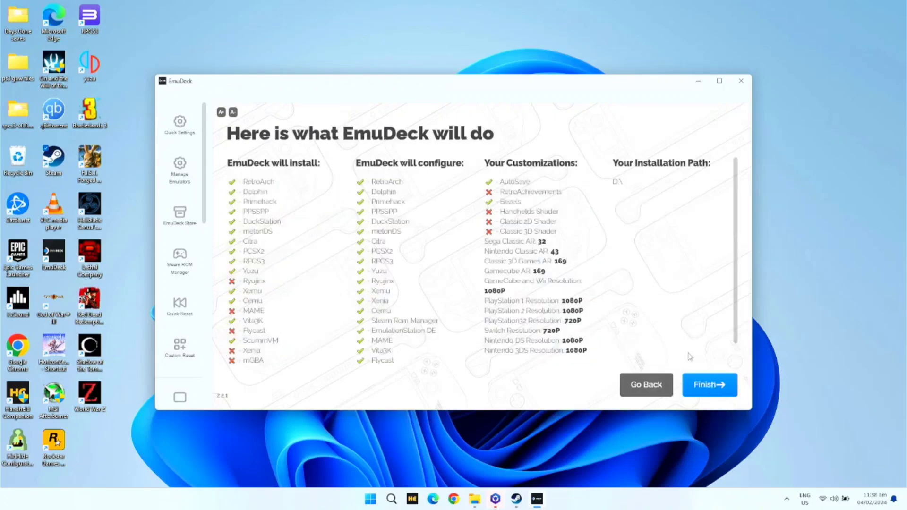
{"action": "left_click", "coordinate": [710, 384]}
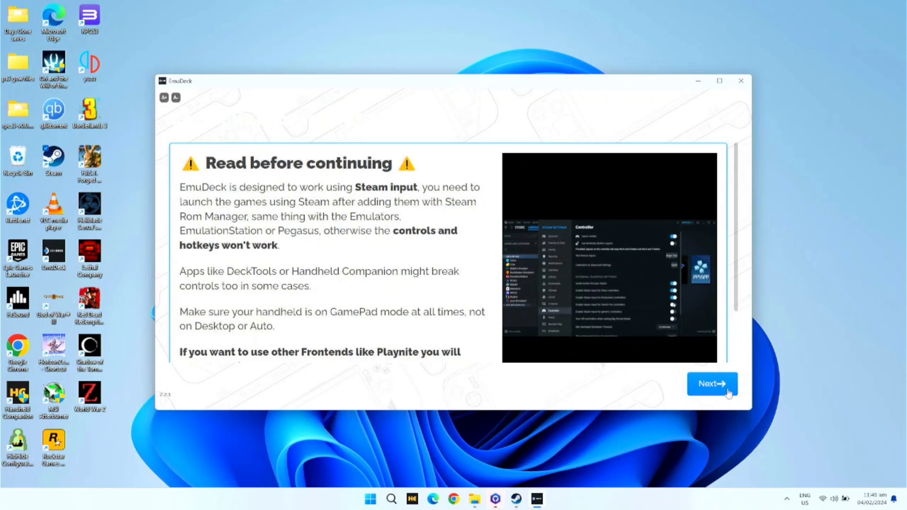
{"action": "mouse_move", "coordinate": [705, 387]}
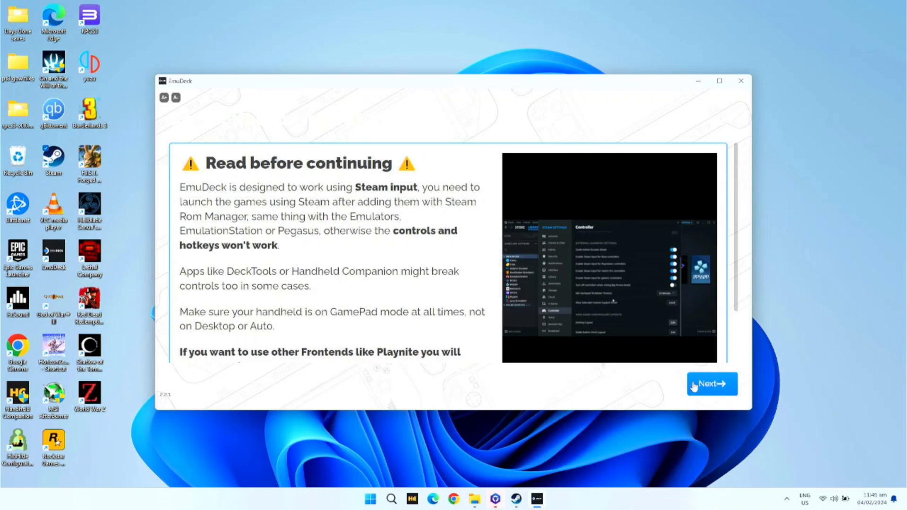
Acknowledge the Steam input notice, skip adding games for now, and minimize EmuDeck
{"action": "left_click", "coordinate": [710, 383]}
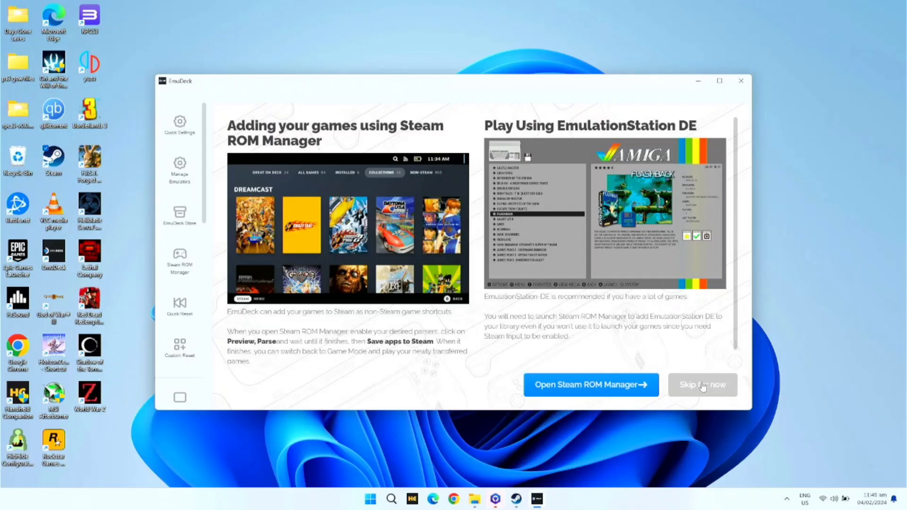
{"action": "left_click", "coordinate": [702, 384]}
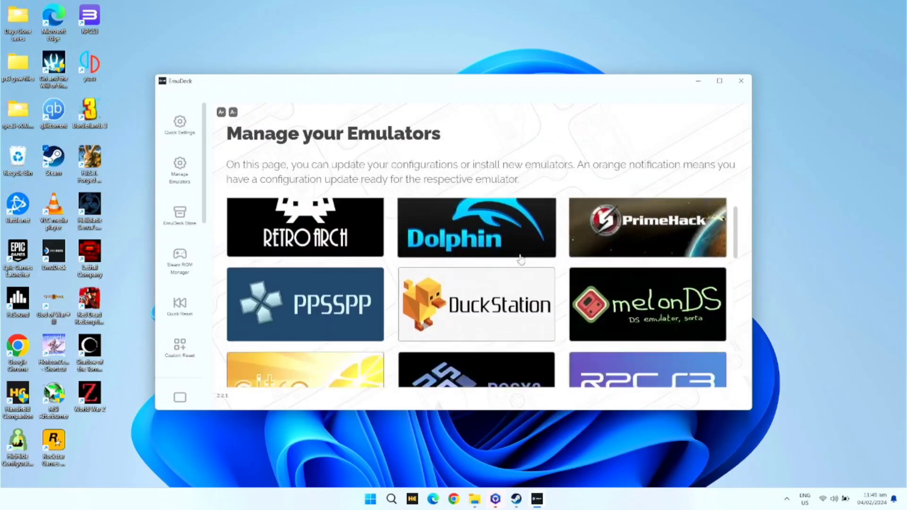
{"action": "scroll", "scroll_direction": "down", "scroll_amount": 3}
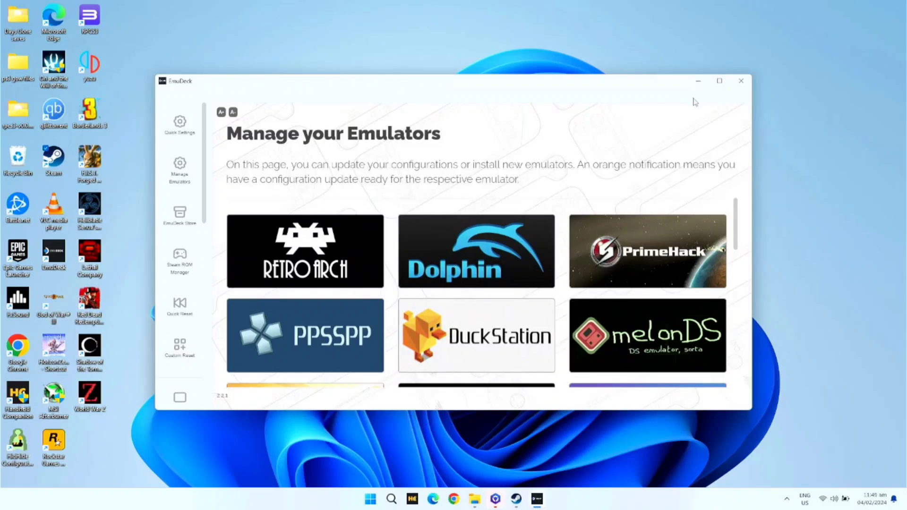
{"action": "left_click", "coordinate": [740, 81]}
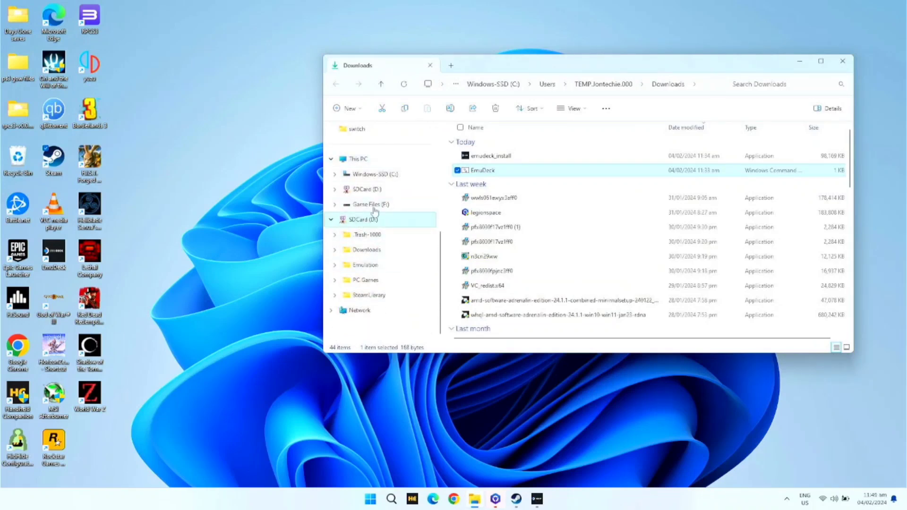
Browse SDCard (D:) > Emulation > roms and locate the switch folder among the system folders
{"action": "left_click", "coordinate": [363, 219]}
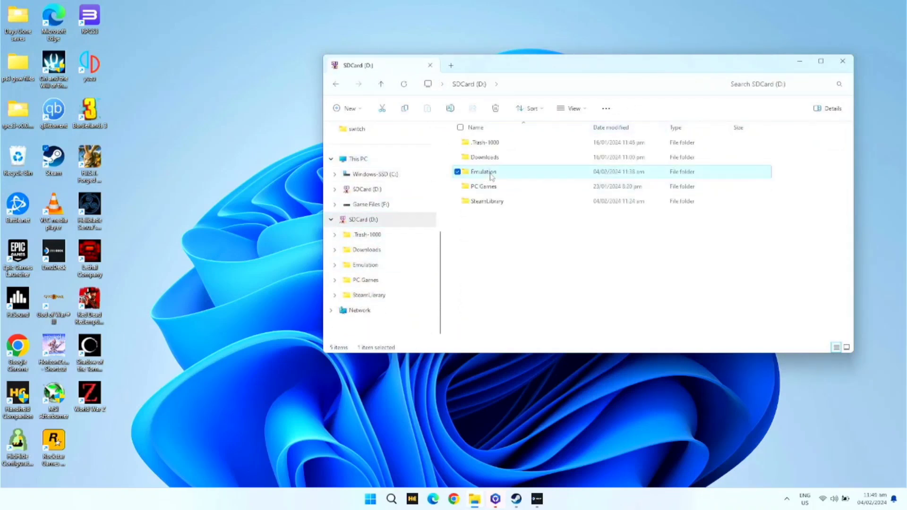
{"action": "double_click", "coordinate": [483, 171]}
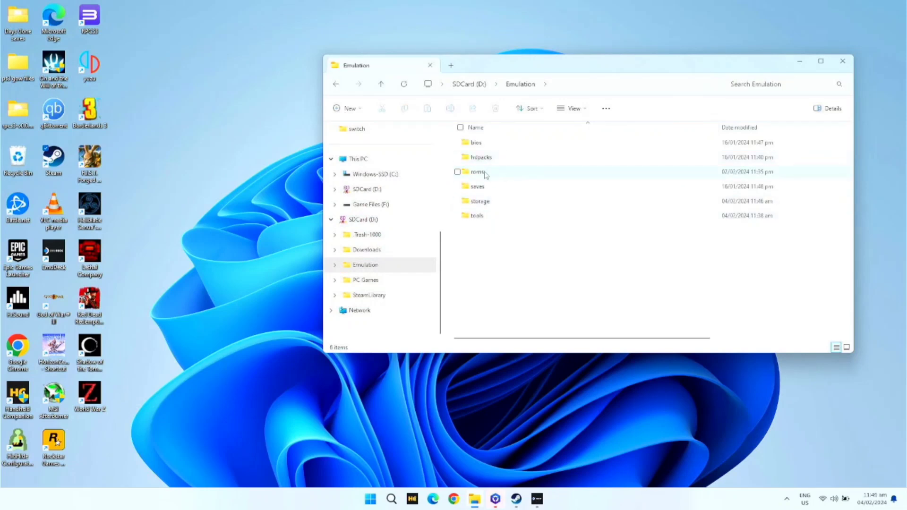
{"action": "mouse_move", "coordinate": [478, 171]}
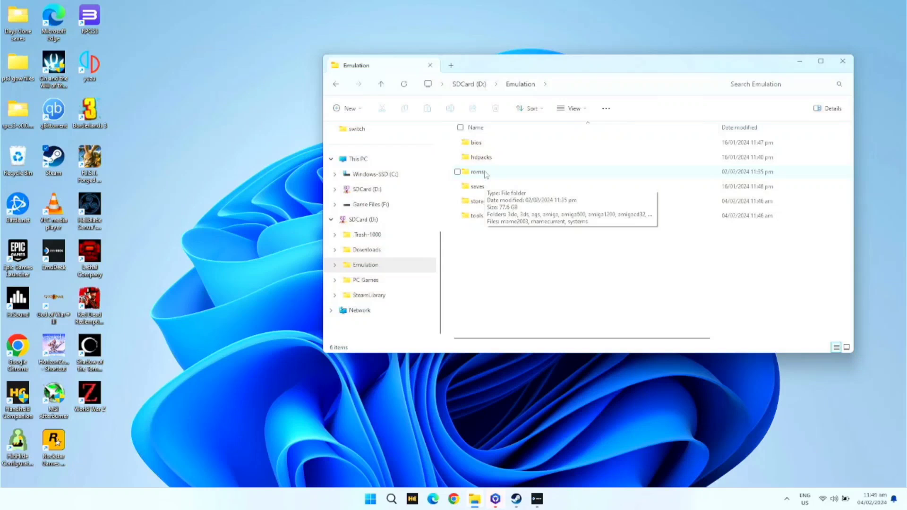
{"action": "double_click", "coordinate": [478, 171]}
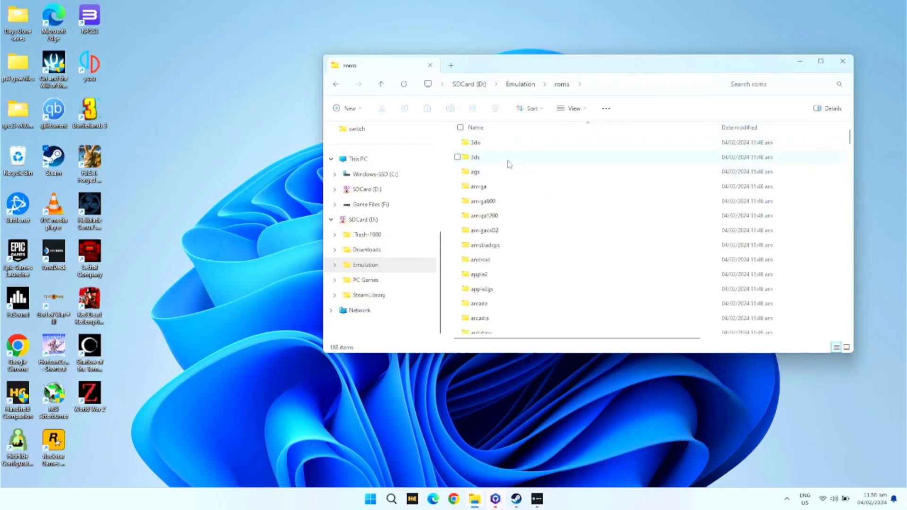
{"action": "scroll", "scroll_direction": "down", "scroll_amount": 3}
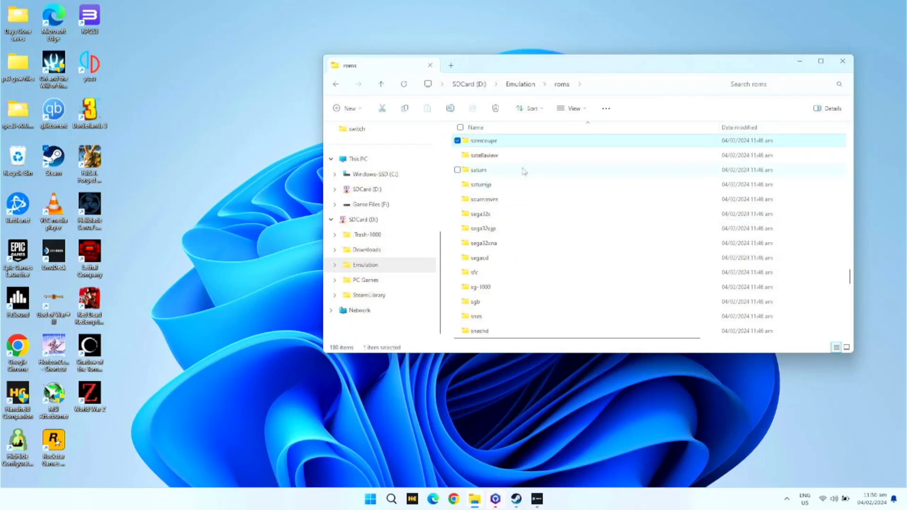
{"action": "scroll", "scroll_direction": "down", "scroll_amount": 3}
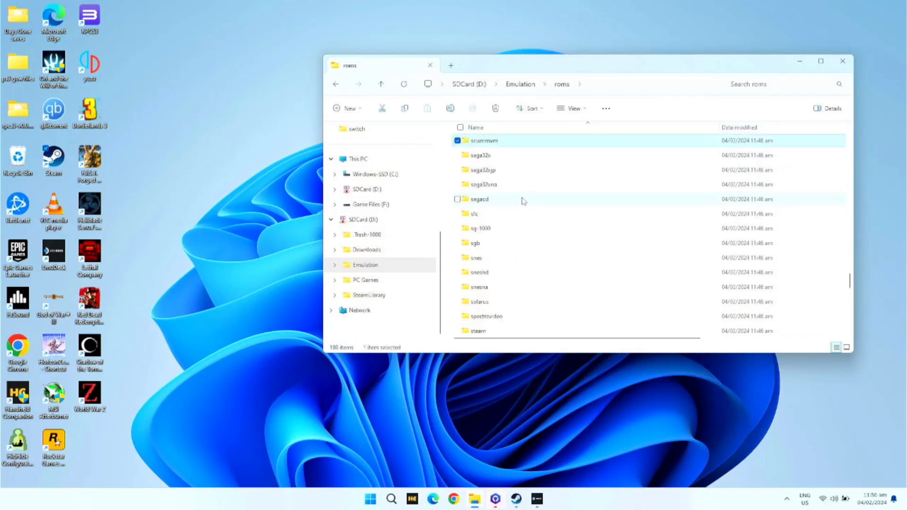
{"action": "scroll", "scroll_direction": "down", "scroll_amount": 3}
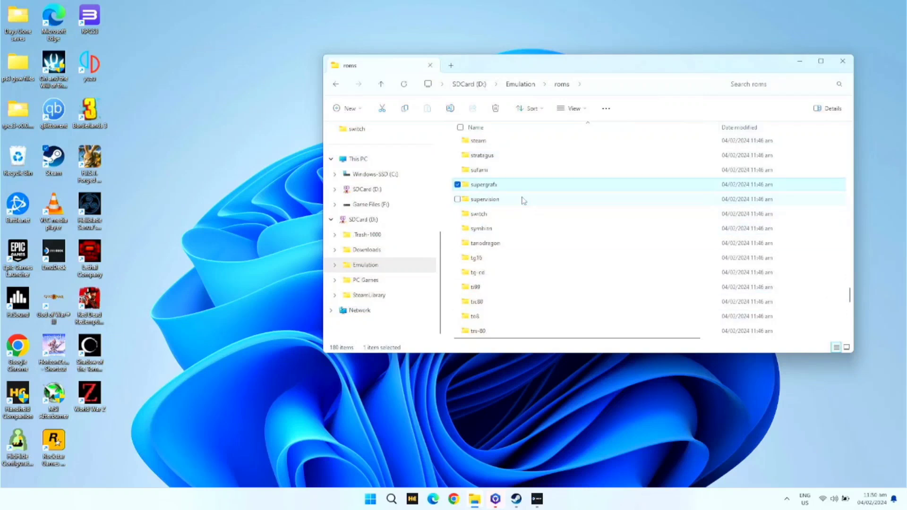
{"action": "double_click", "coordinate": [476, 213]}
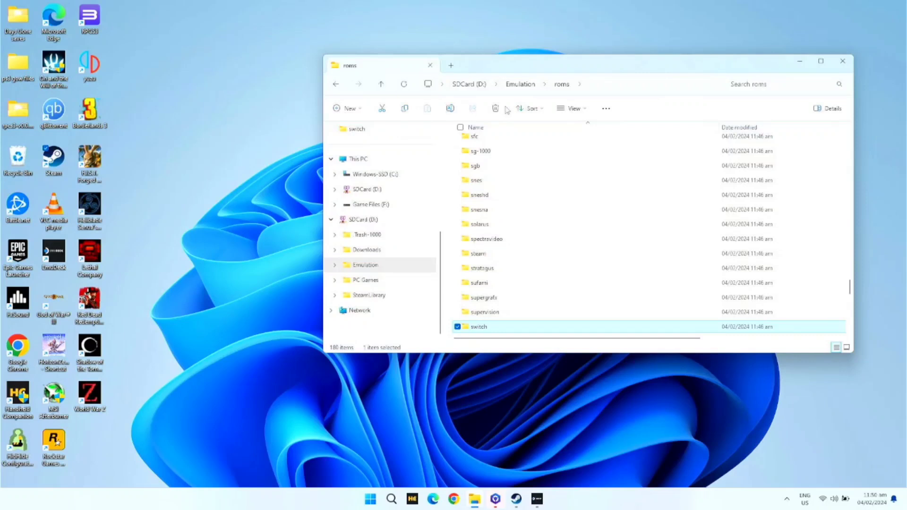
{"action": "mouse_move", "coordinate": [426, 86]}
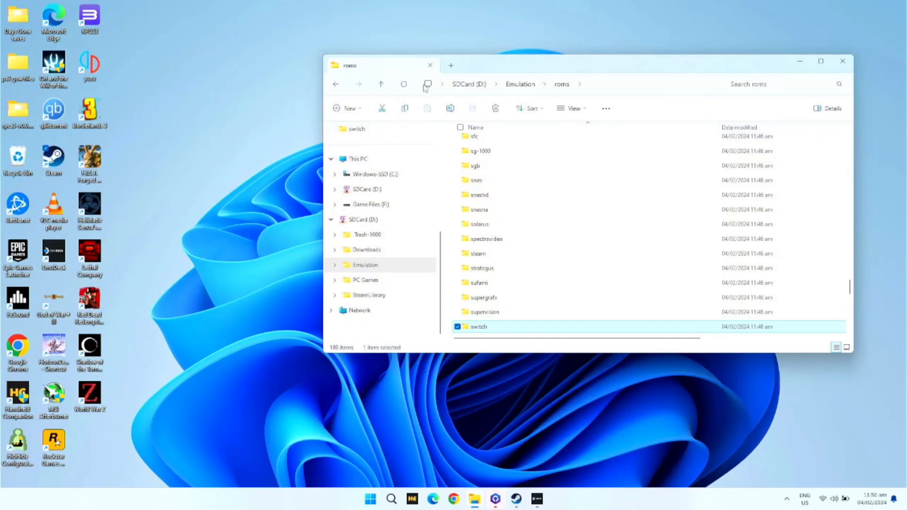
Navigate back up from roms to the Emulation folder on the SD card
{"action": "left_click", "coordinate": [519, 84]}
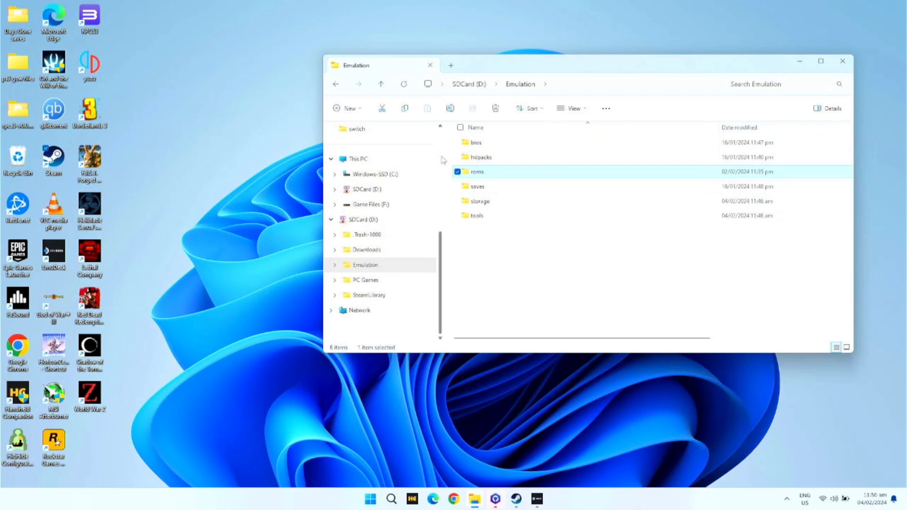
Inspect the bios\yuzu firmware and keys folders to confirm they are present
{"action": "double_click", "coordinate": [475, 142]}
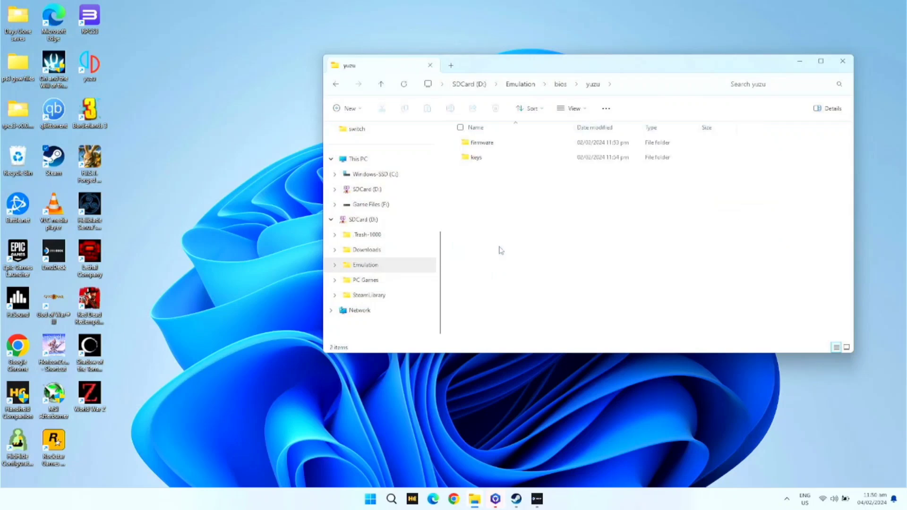
{"action": "mouse_move", "coordinate": [481, 143]}
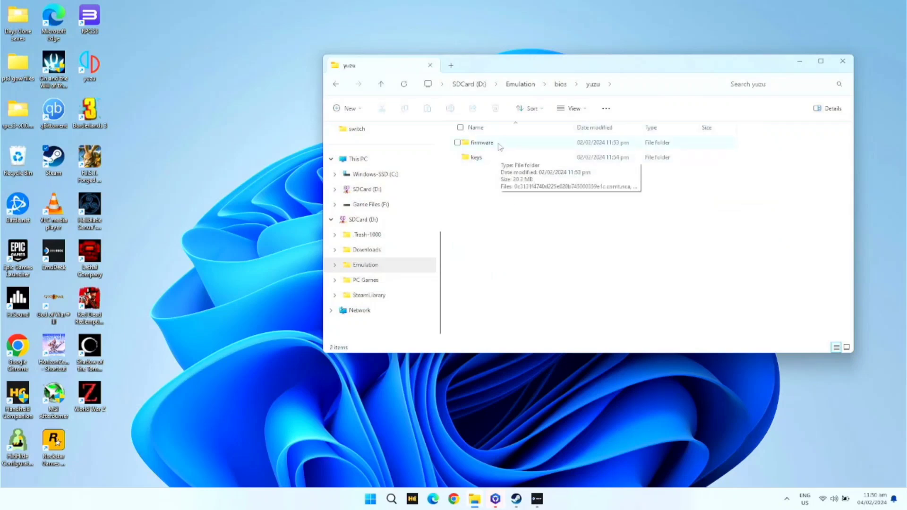
{"action": "left_click", "coordinate": [475, 156]}
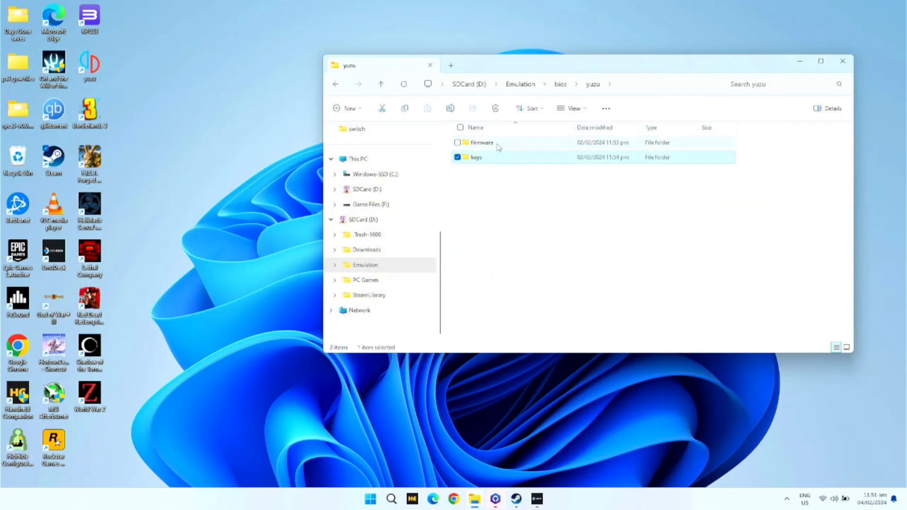
{"action": "double_click", "coordinate": [483, 143]}
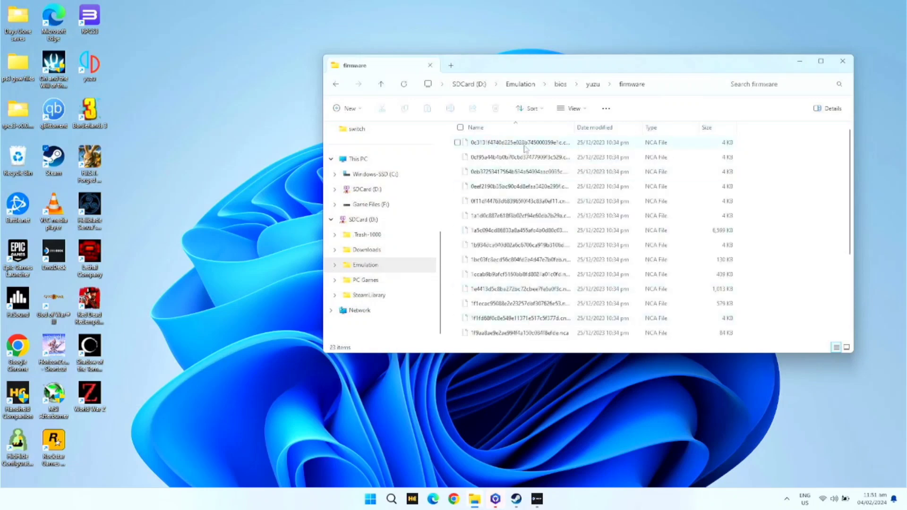
{"action": "left_click", "coordinate": [380, 84]}
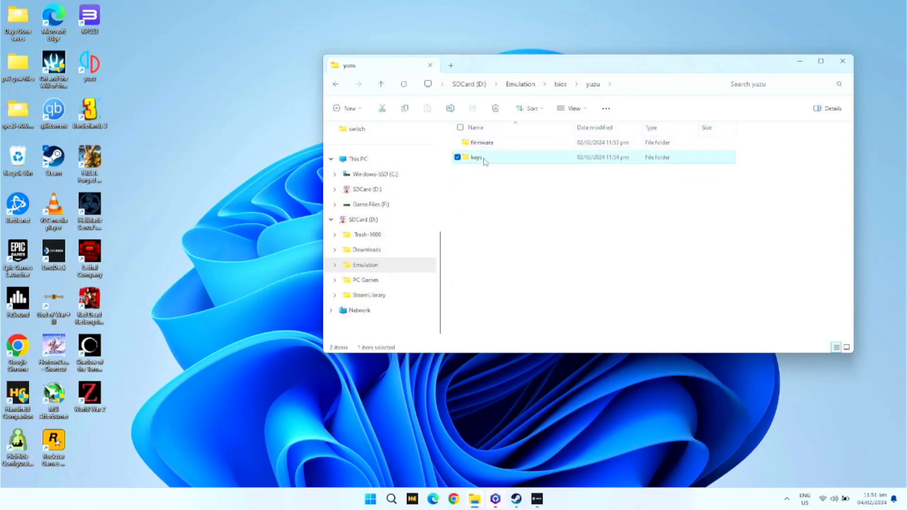
{"action": "double_click", "coordinate": [475, 157]}
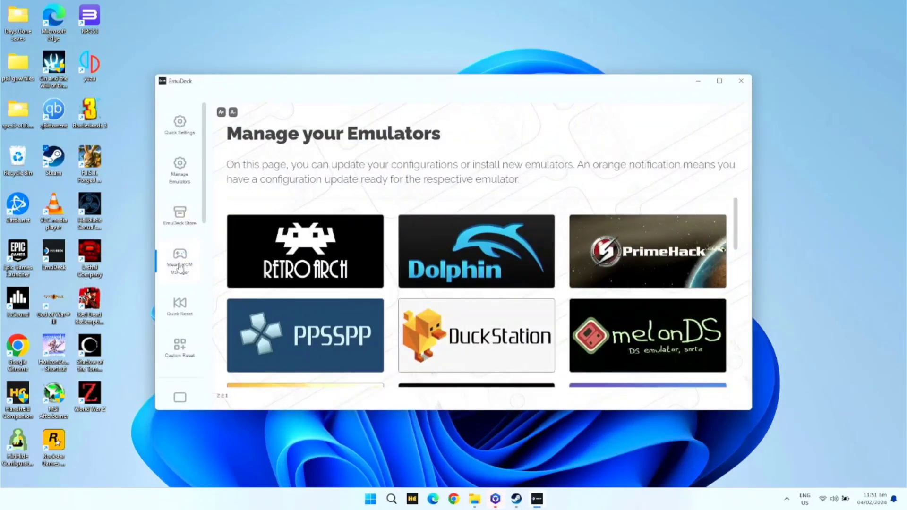
Launch Steam ROM Manager from EmuDeck and toggle all console parsers off
{"action": "left_click", "coordinate": [180, 264]}
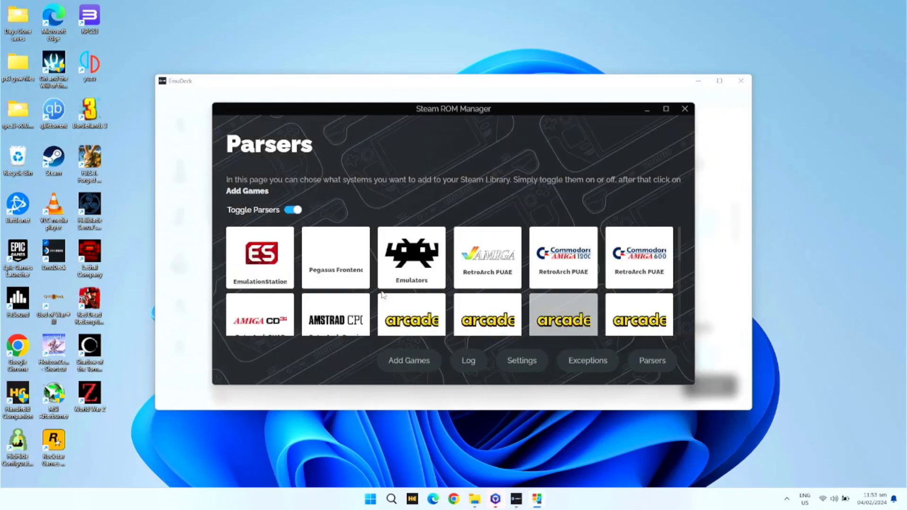
{"action": "mouse_move", "coordinate": [513, 93]}
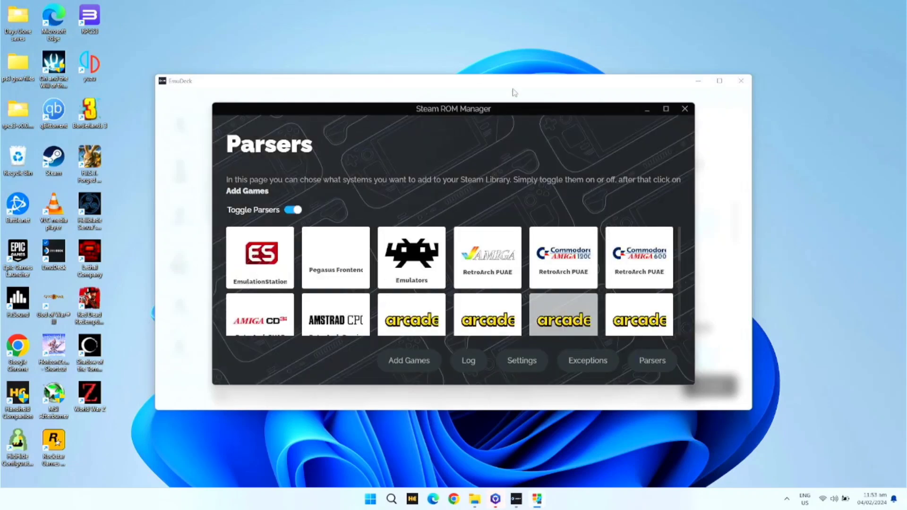
{"action": "mouse_move", "coordinate": [327, 198]}
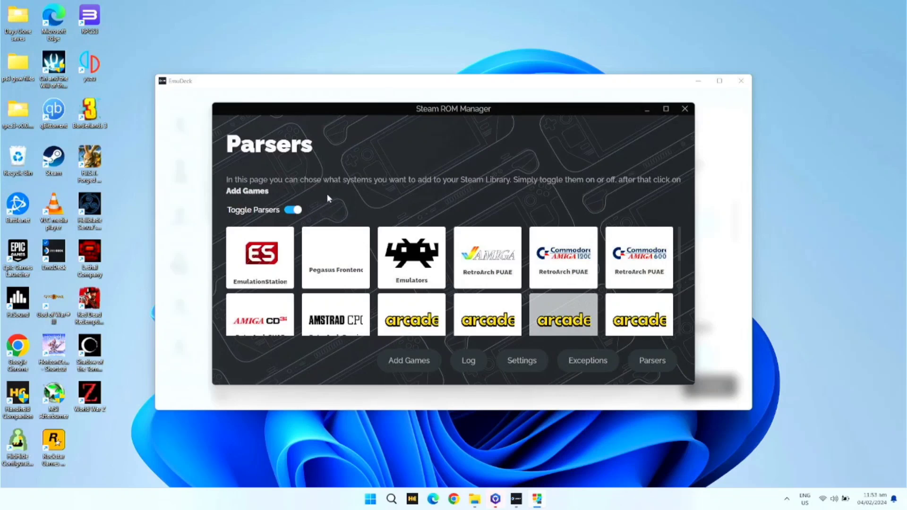
{"action": "left_click", "coordinate": [292, 209]}
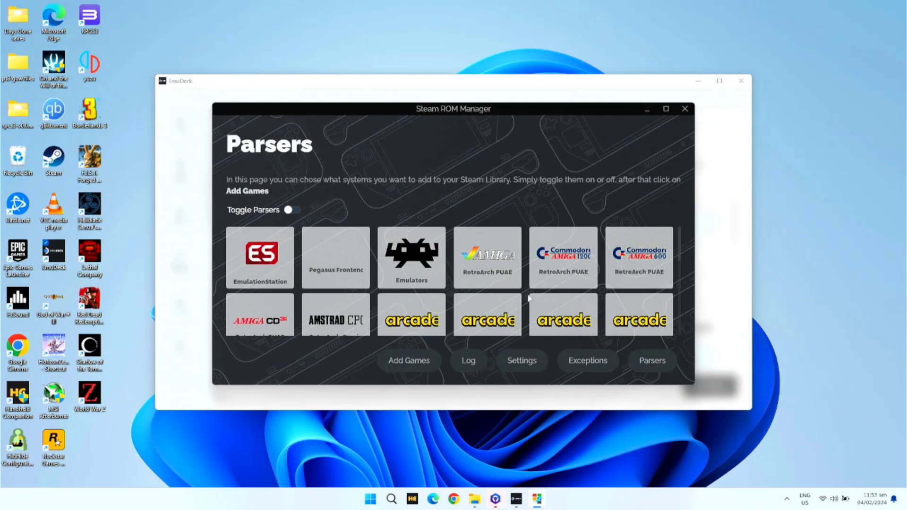
{"action": "mouse_move", "coordinate": [396, 226]}
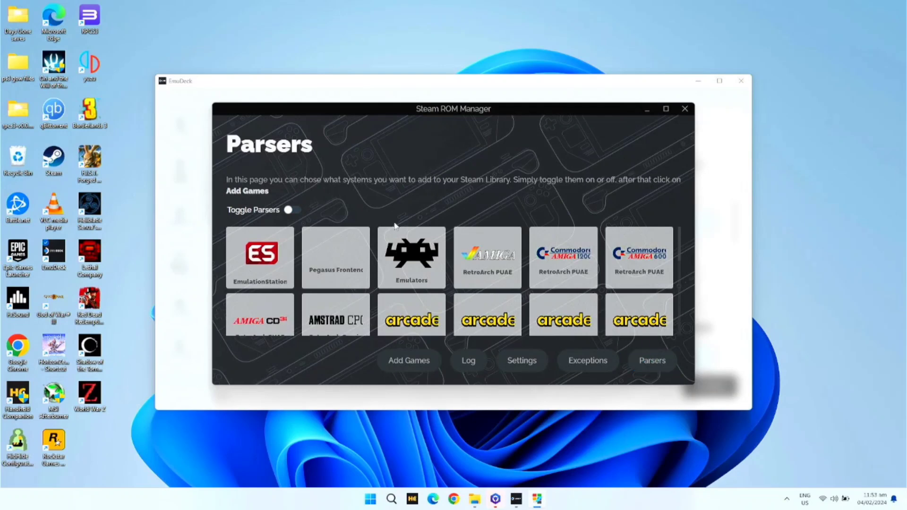
{"action": "mouse_move", "coordinate": [403, 223]}
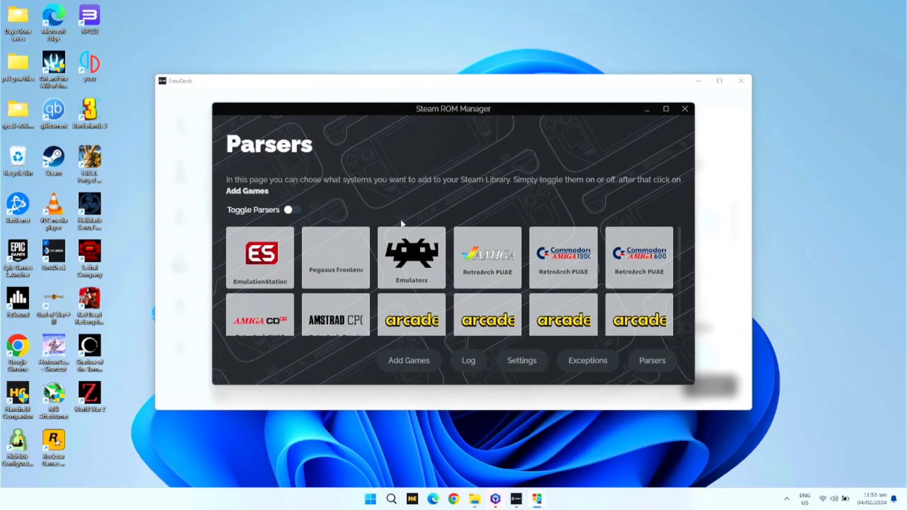
{"action": "mouse_move", "coordinate": [437, 241]}
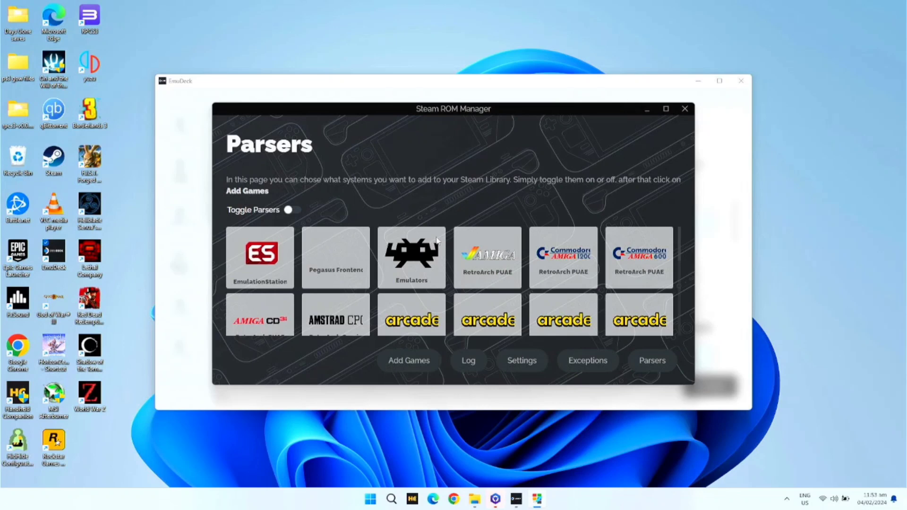
{"action": "mouse_move", "coordinate": [442, 237]}
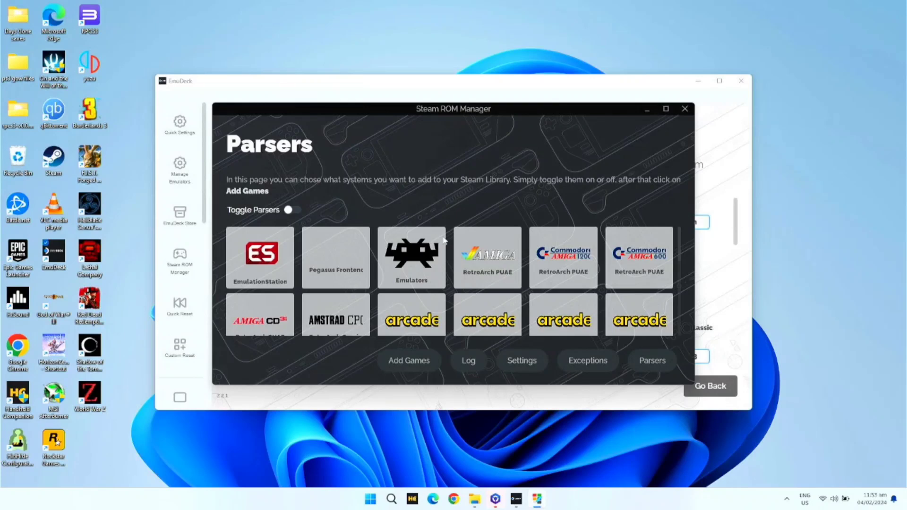
Enable the Yuzu Switch parser and the RPCS3 (Extracted) PlayStation 3 parser
{"action": "scroll", "scroll_direction": "down", "scroll_amount": 3}
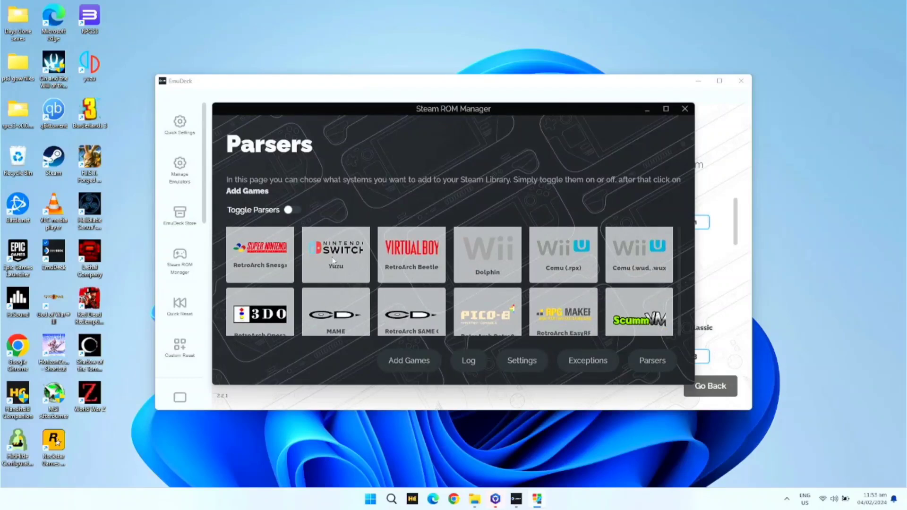
{"action": "left_click", "coordinate": [292, 210]}
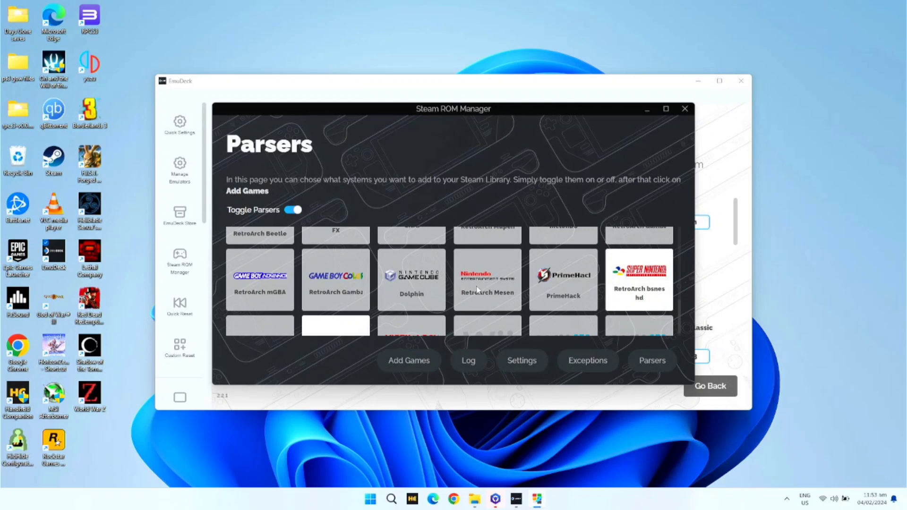
{"action": "scroll", "scroll_direction": "down", "scroll_amount": 3}
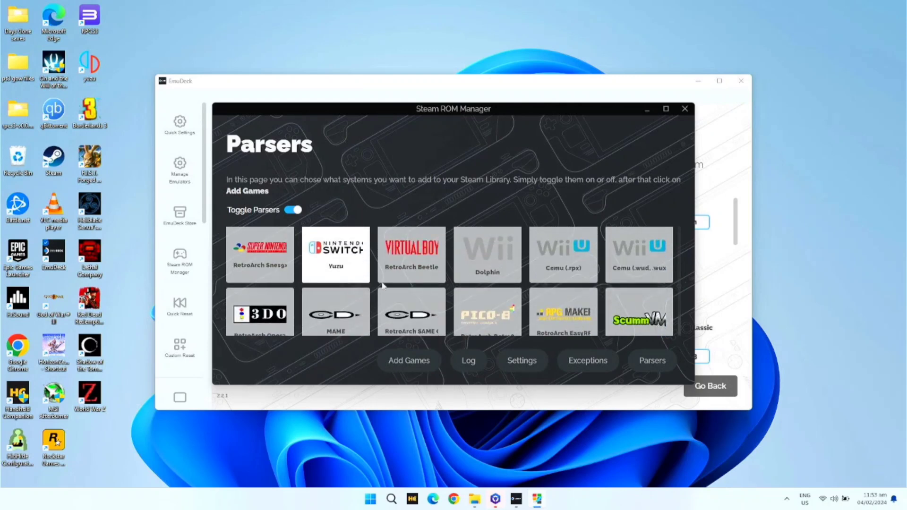
{"action": "scroll", "scroll_direction": "down", "scroll_amount": 3}
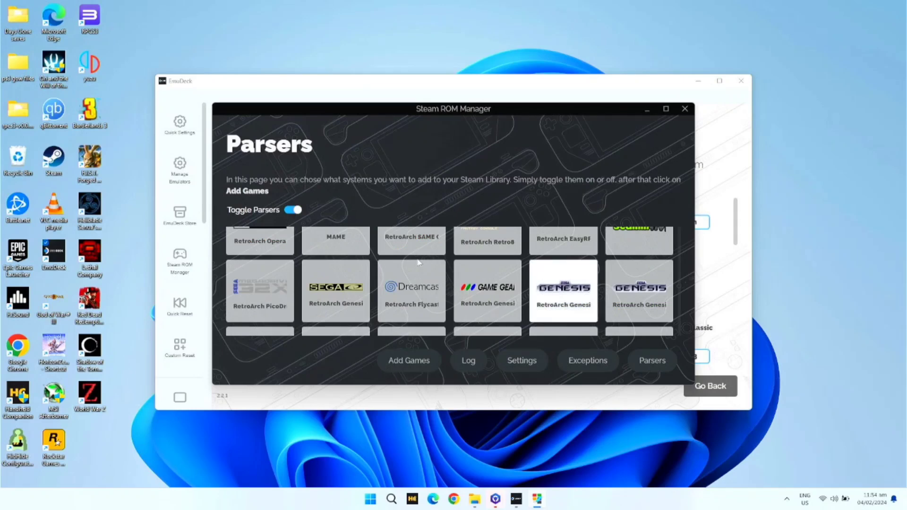
{"action": "mouse_move", "coordinate": [429, 270]}
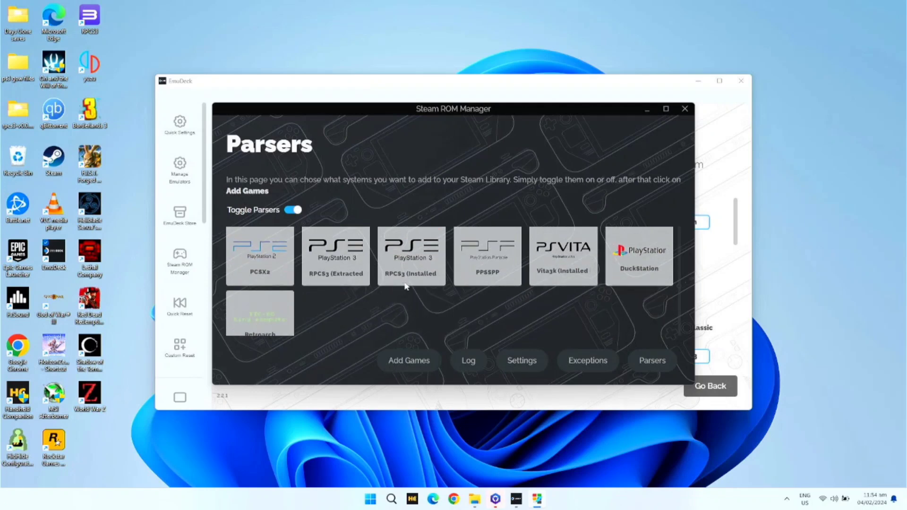
{"action": "mouse_move", "coordinate": [333, 302]}
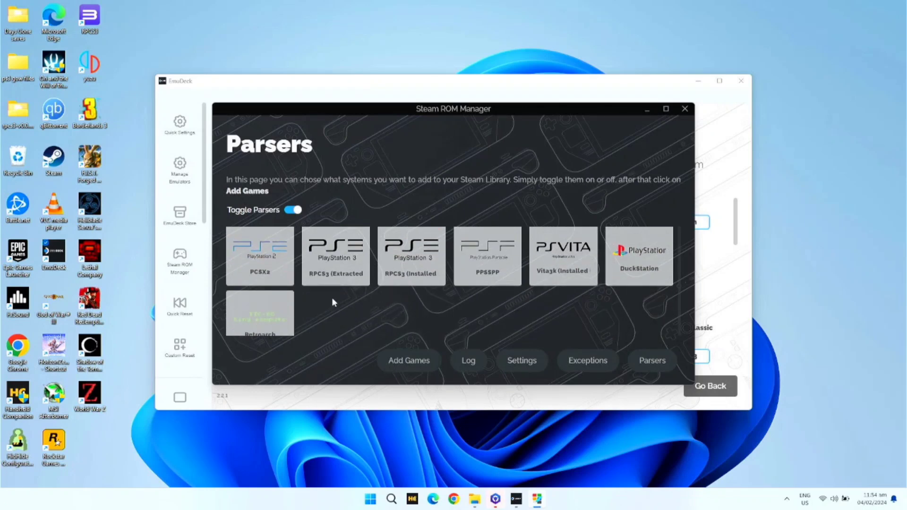
{"action": "mouse_move", "coordinate": [323, 267]}
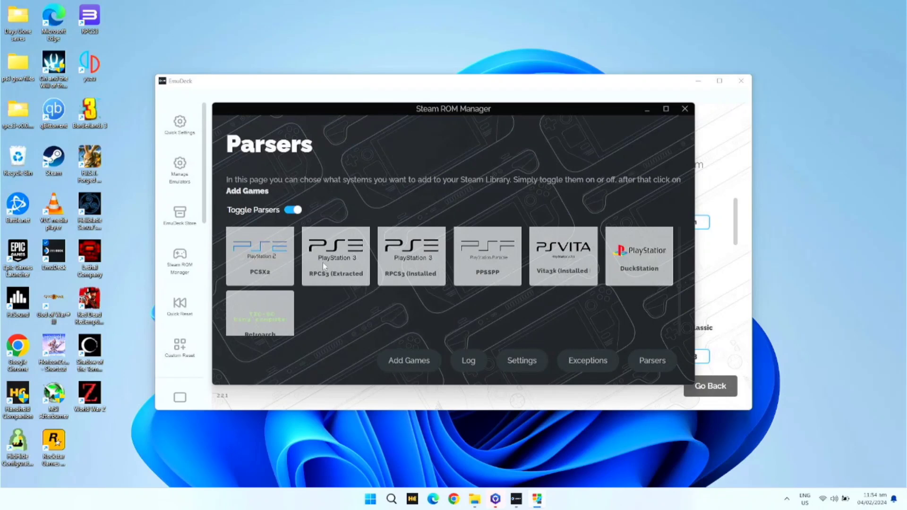
{"action": "left_click", "coordinate": [335, 256]}
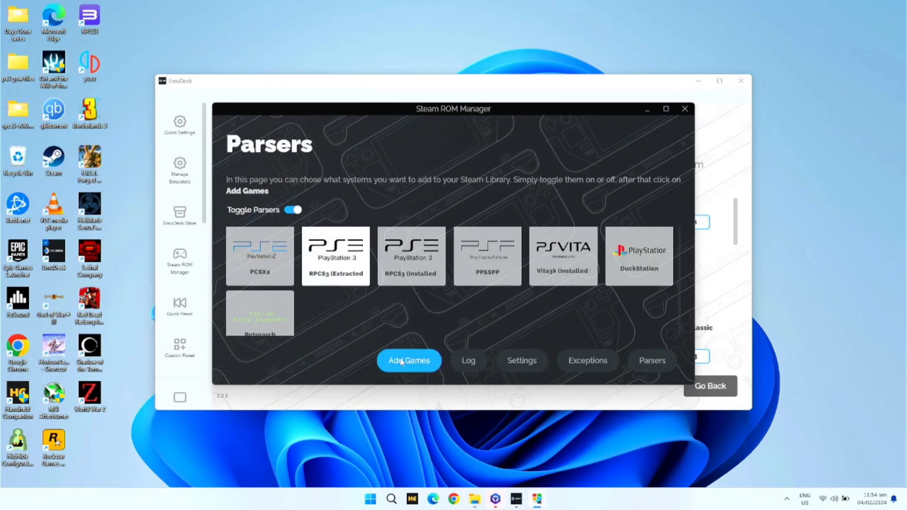
Parse the ROM folders for the enabled systems via Add Games
{"action": "left_click", "coordinate": [408, 360]}
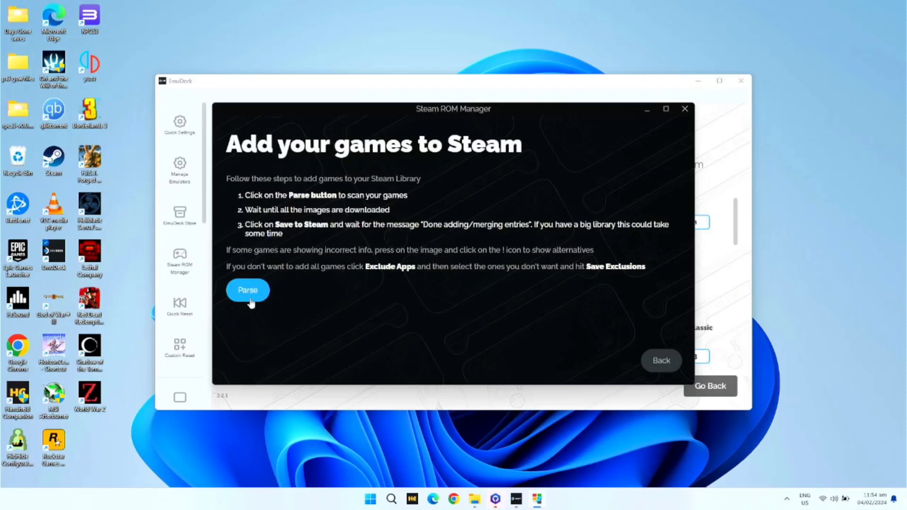
{"action": "left_click", "coordinate": [246, 290]}
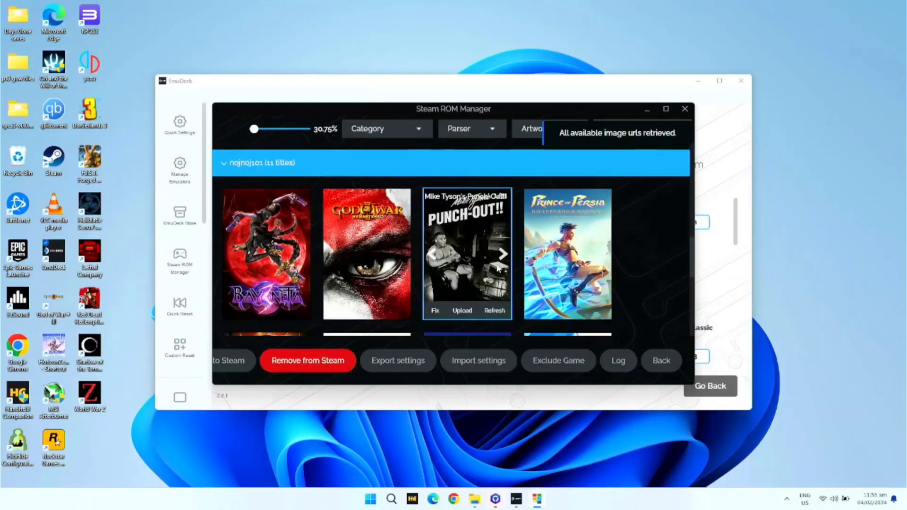
{"action": "scroll", "scroll_direction": "down", "scroll_amount": 3}
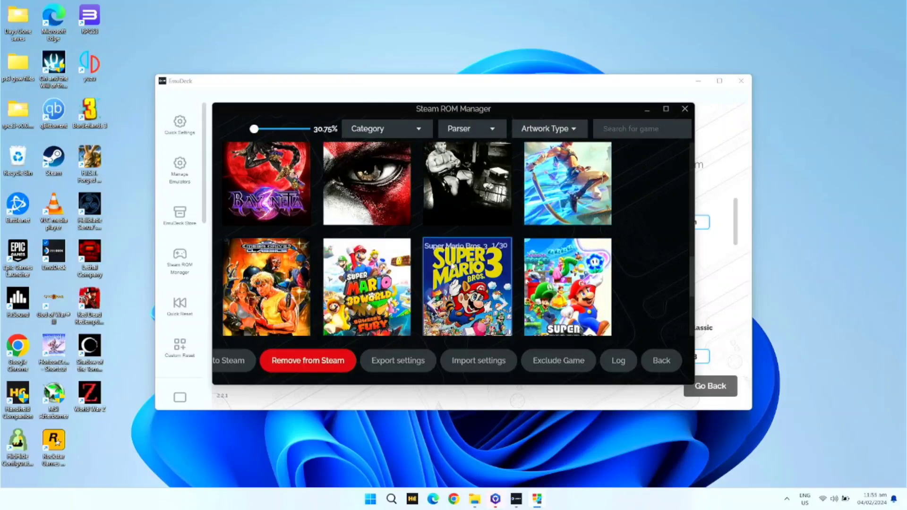
{"action": "mouse_move", "coordinate": [666, 109]}
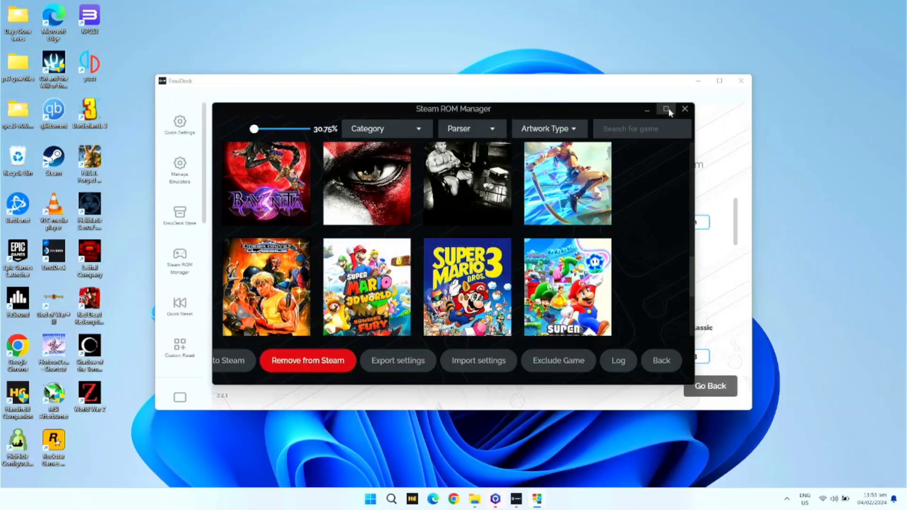
Save the 11 parsed games with artwork to Steam and close Steam ROM Manager
{"action": "left_click", "coordinate": [665, 108]}
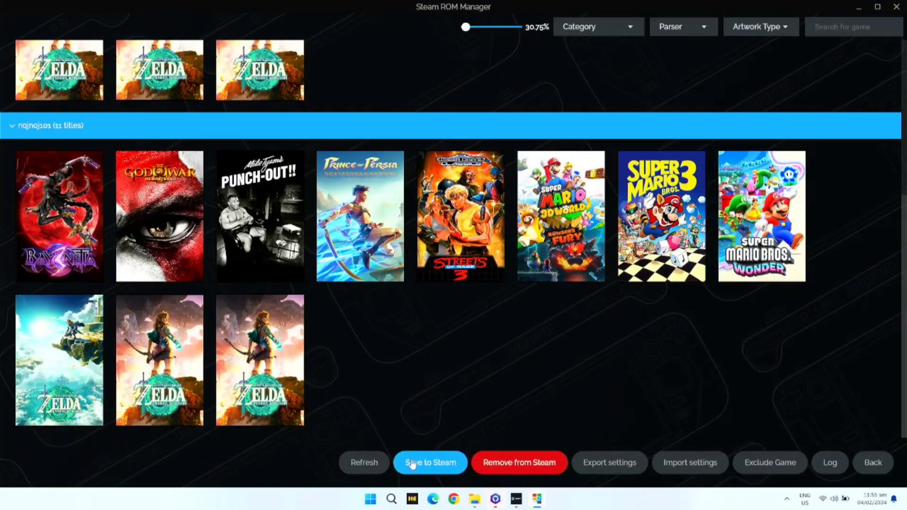
{"action": "left_click", "coordinate": [429, 462]}
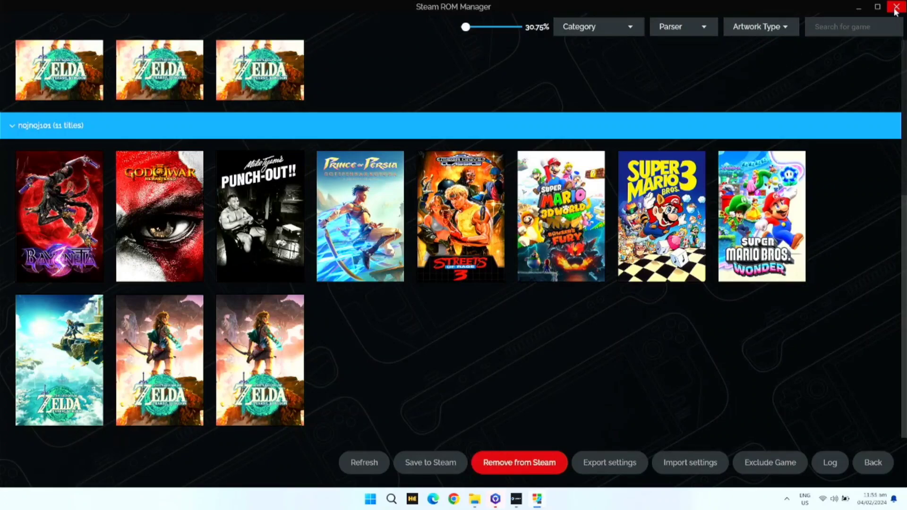
{"action": "left_click", "coordinate": [897, 8]}
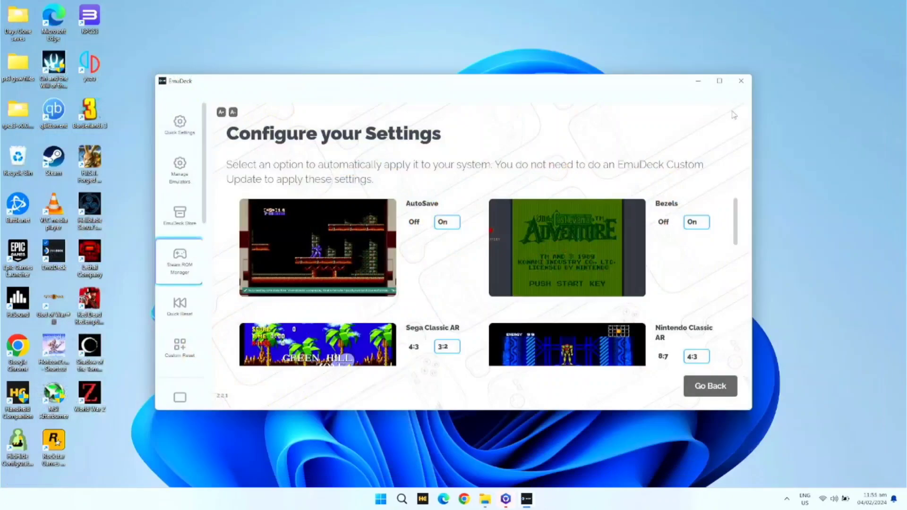
Close EmuDeck and launch Steam Big Picture showing God of War 3 and Super Mario Bros. Wonder
{"action": "left_click", "coordinate": [740, 80]}
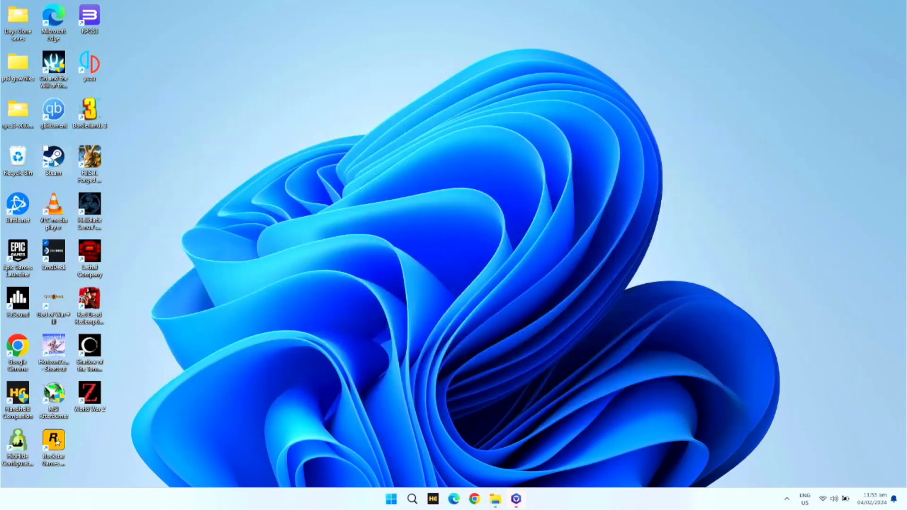
{"action": "double_click", "coordinate": [53, 159]}
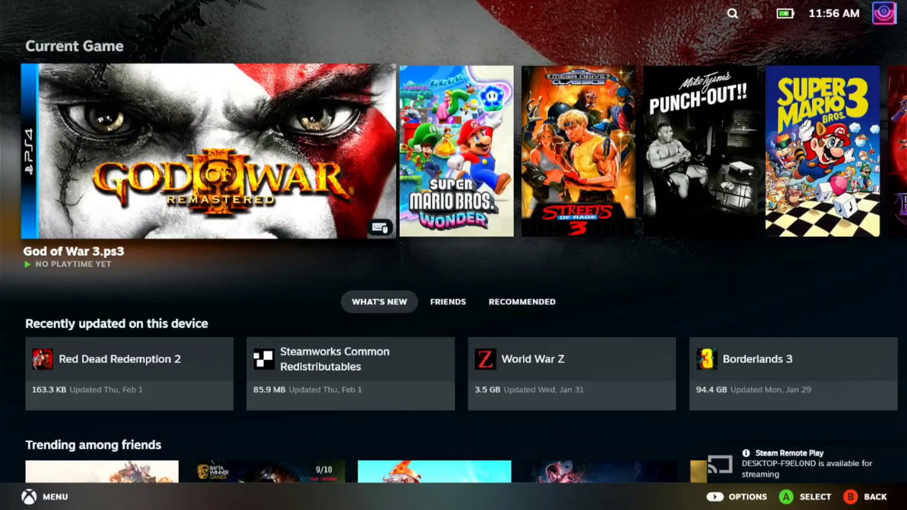
{"action": "left_click", "coordinate": [456, 150]}
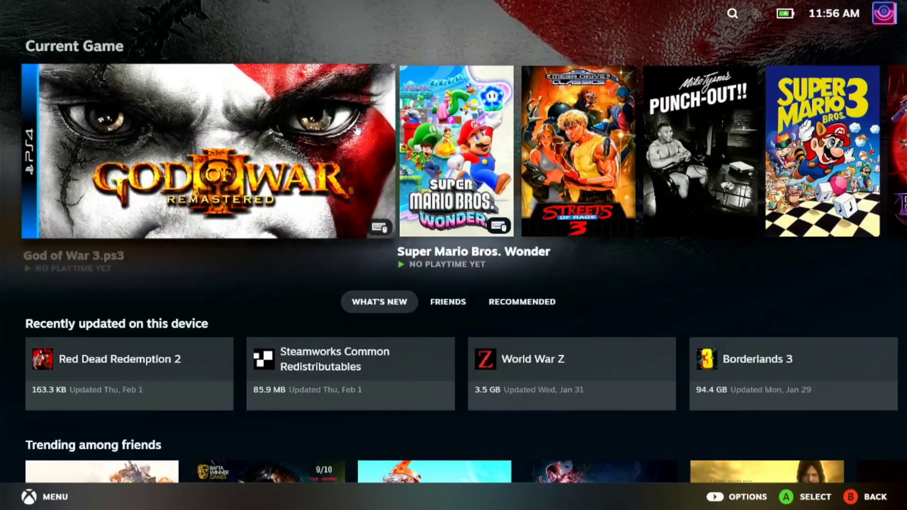